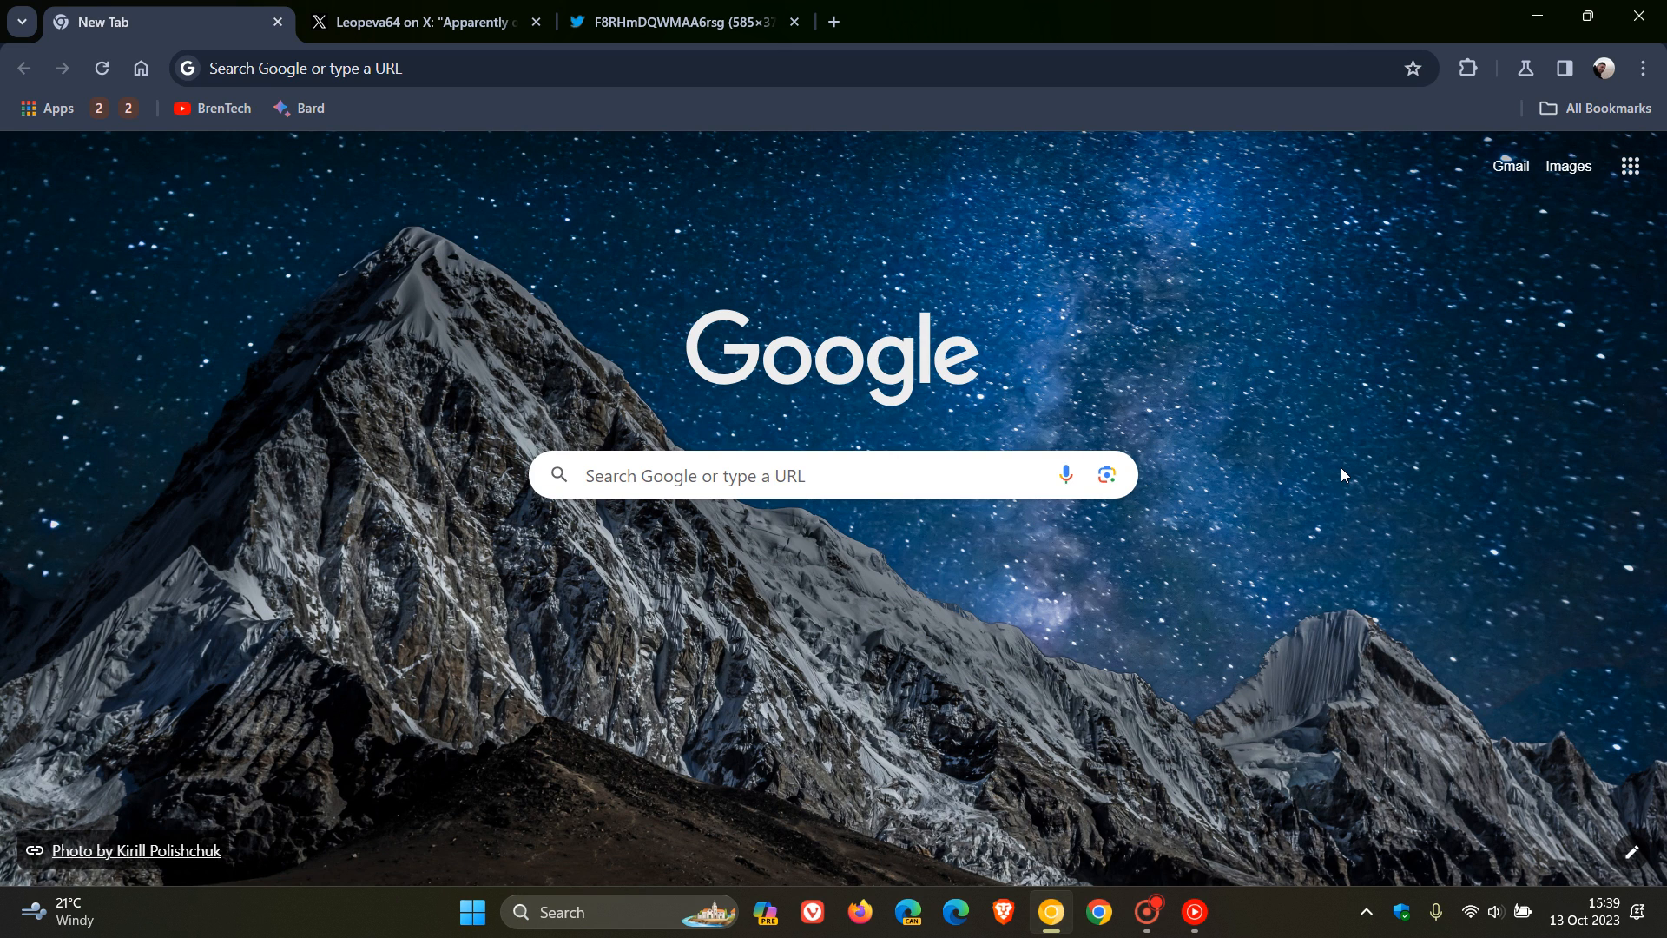
{"action": "mouse_move", "coordinate": [1219, 613]}
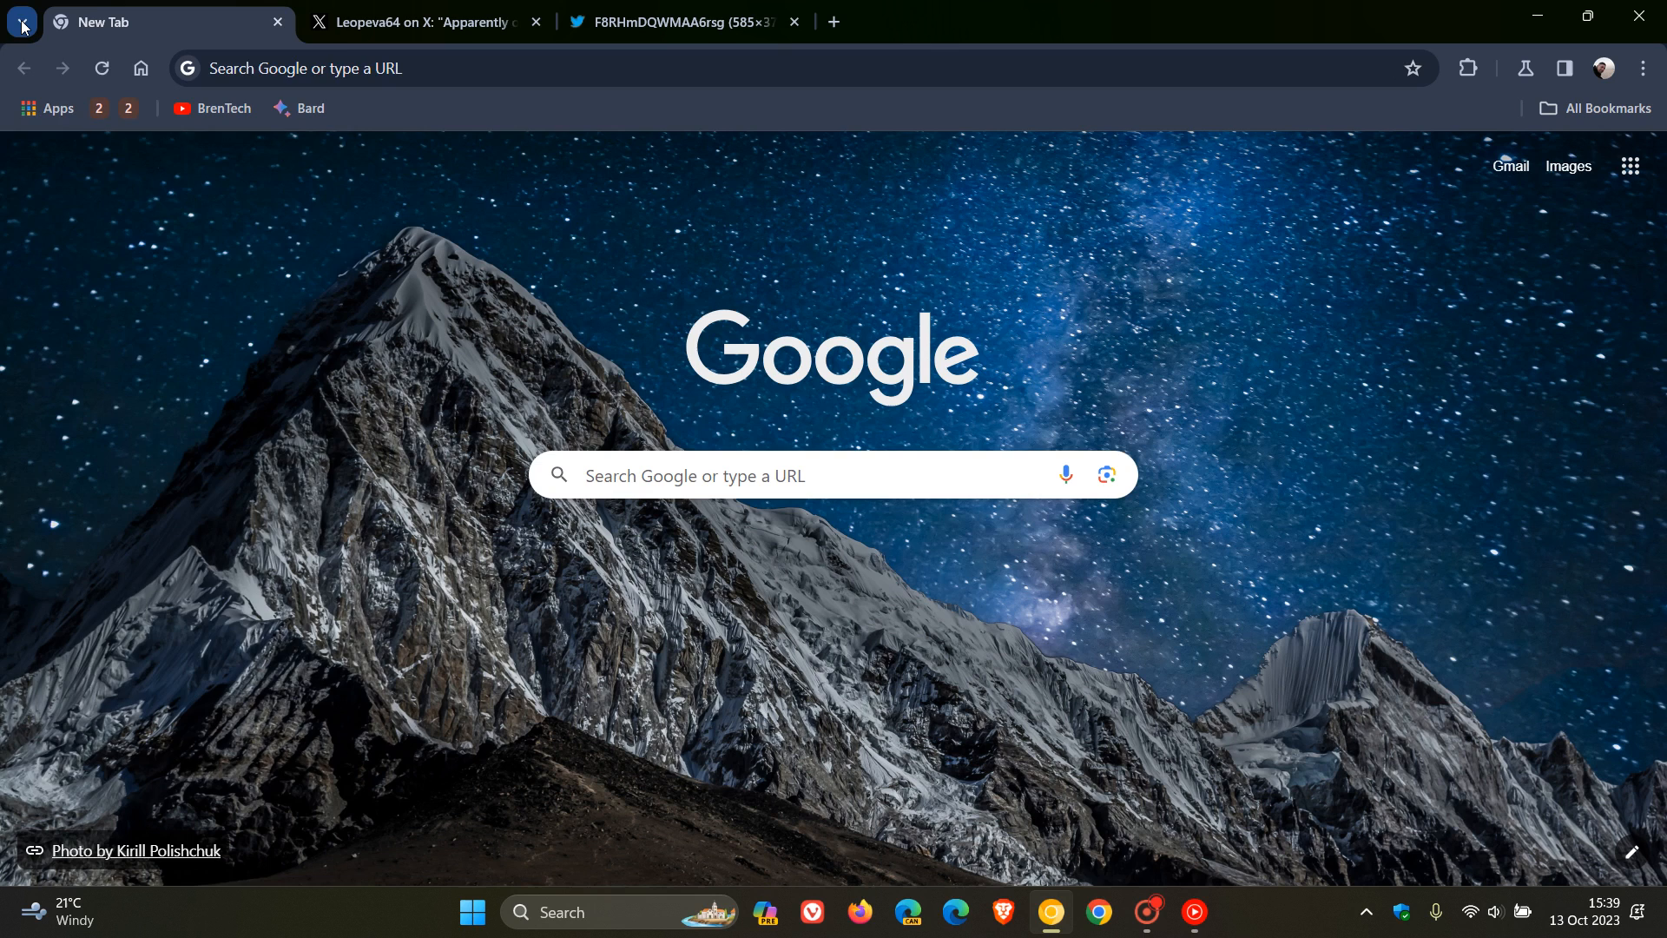
Switch to the Leopeva64 X post and bring up its Organize Tabs screenshots
{"action": "left_click", "coordinate": [21, 21]}
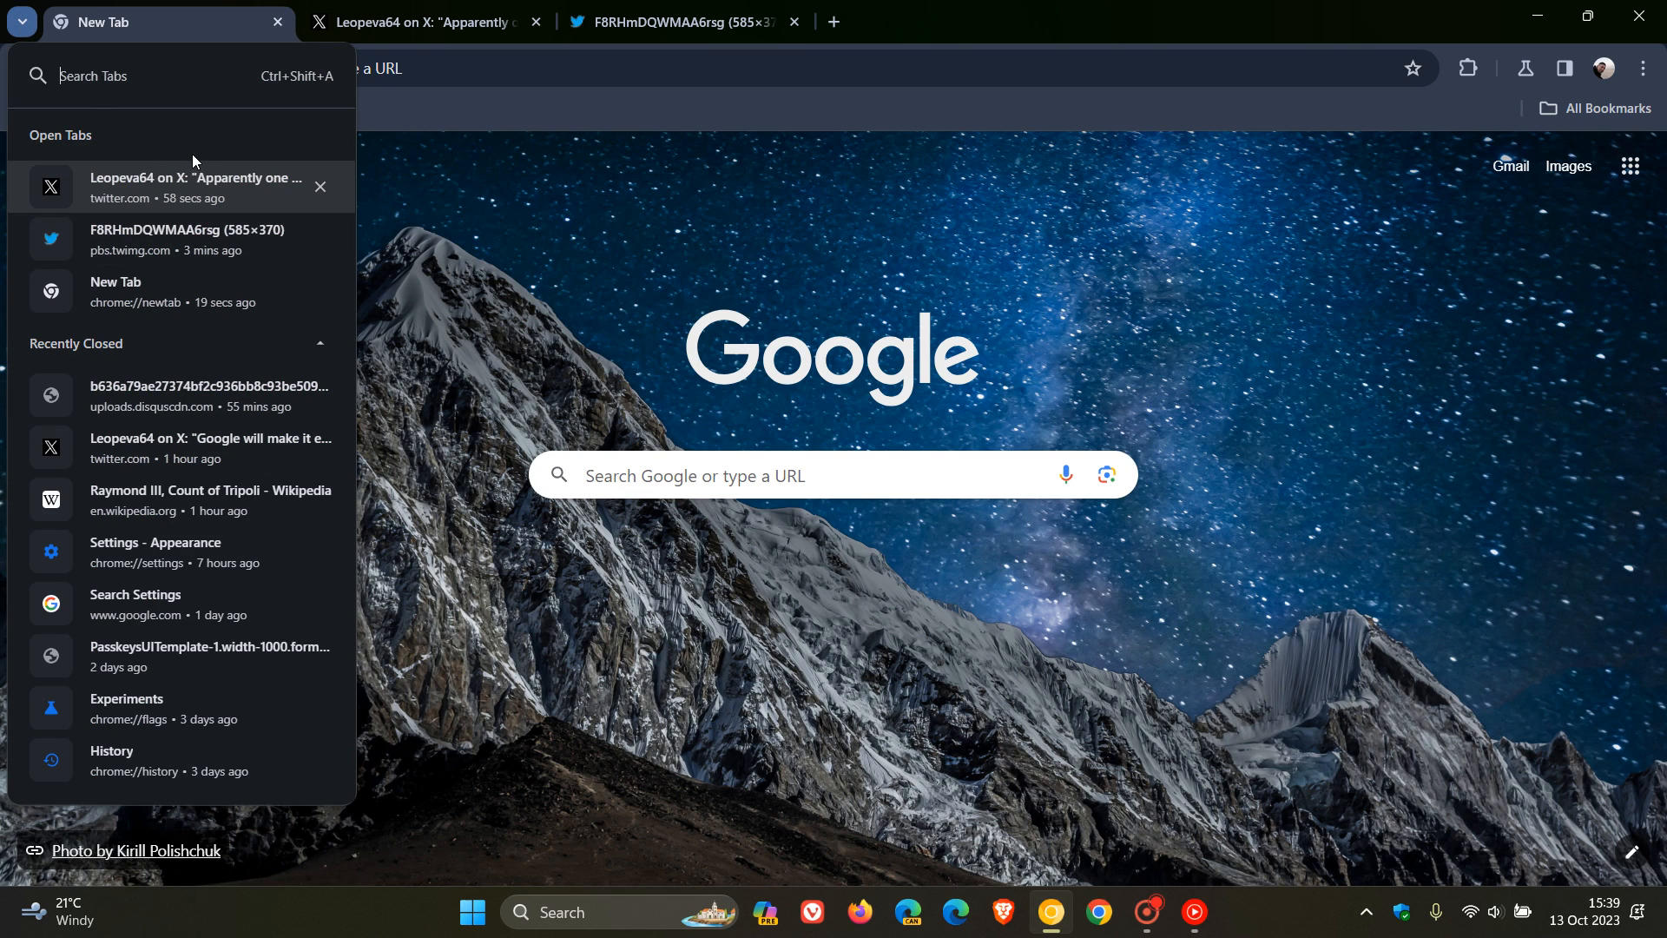
{"action": "mouse_move", "coordinate": [257, 213]}
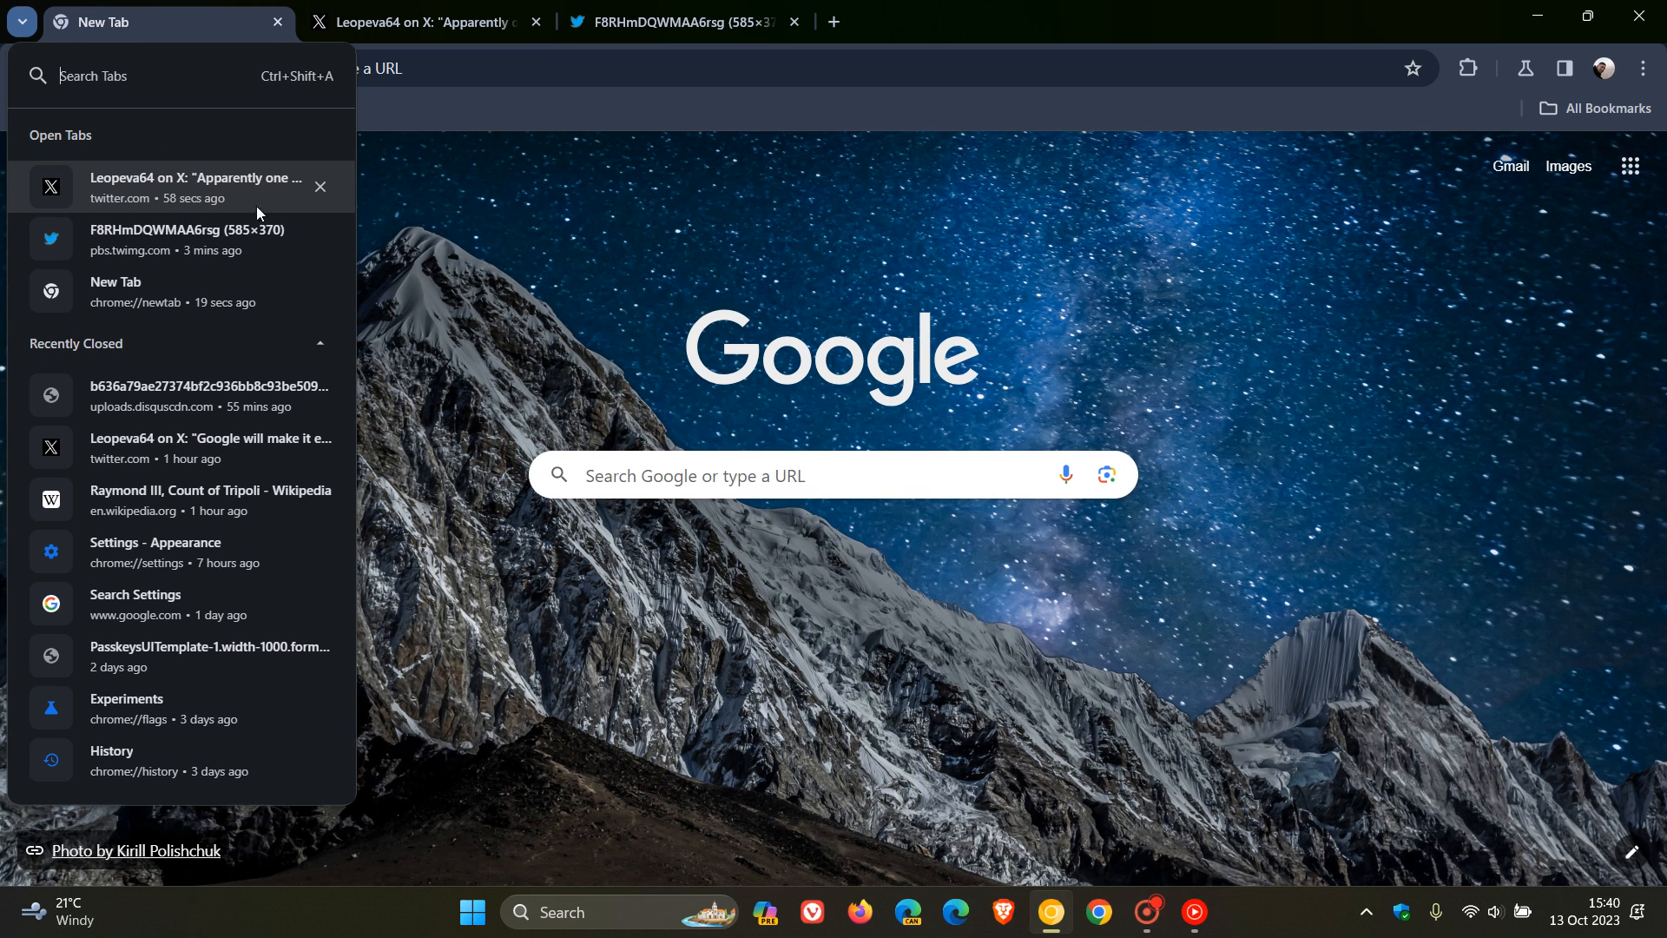
{"action": "mouse_move", "coordinate": [1054, 330]}
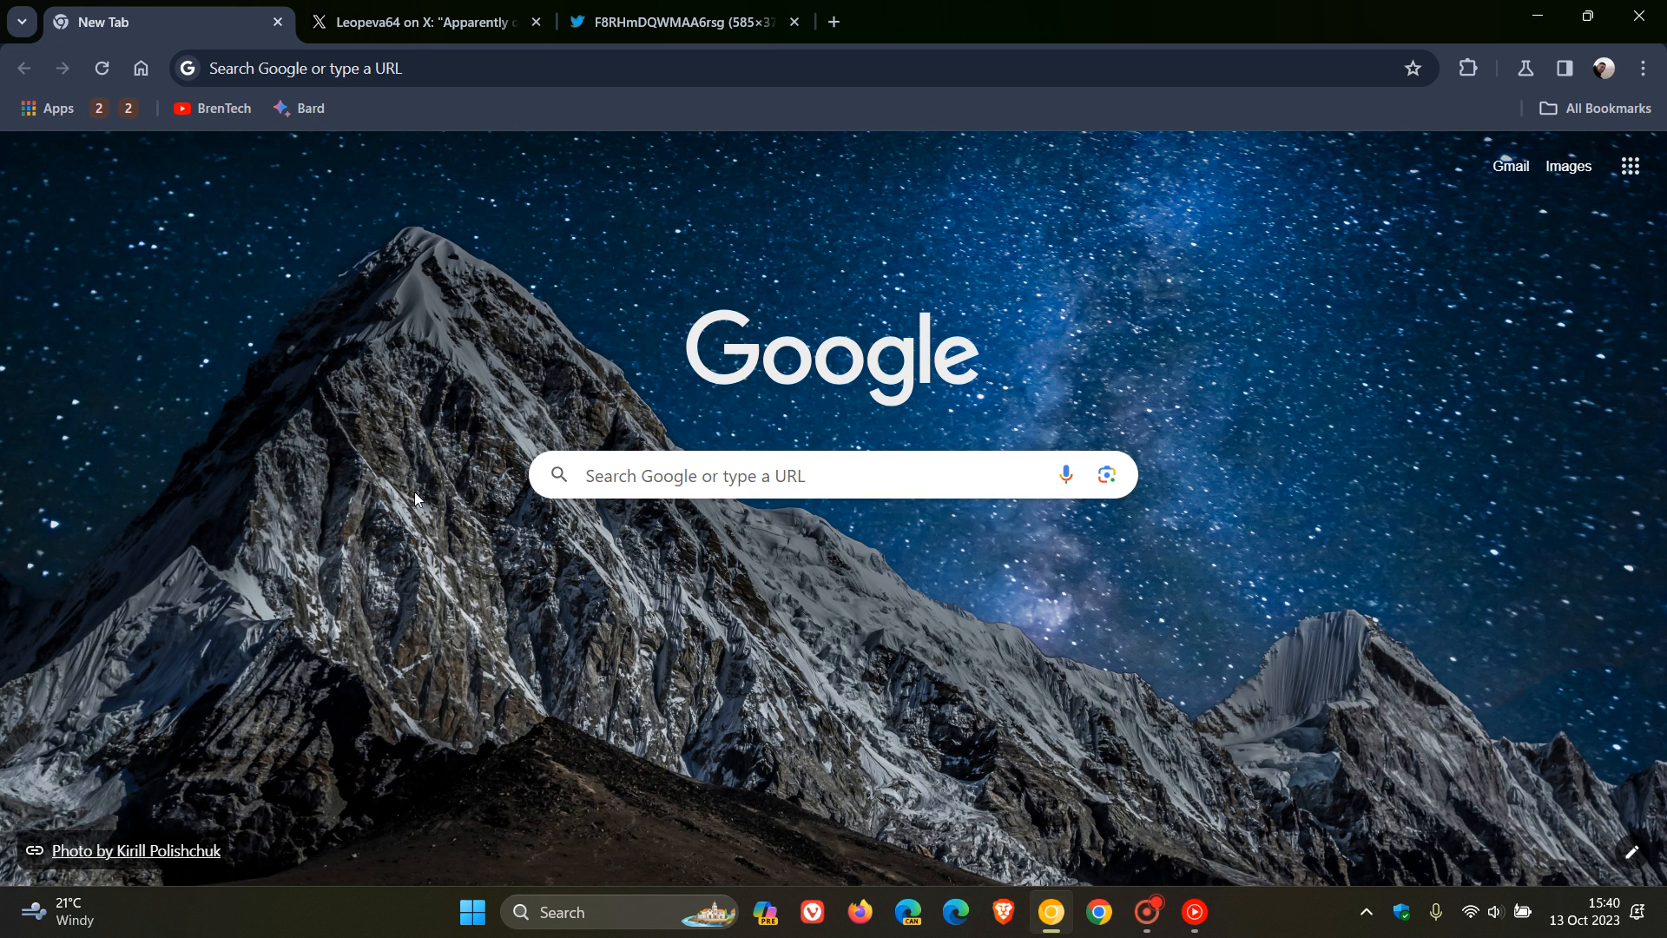
{"action": "mouse_move", "coordinate": [1207, 358]}
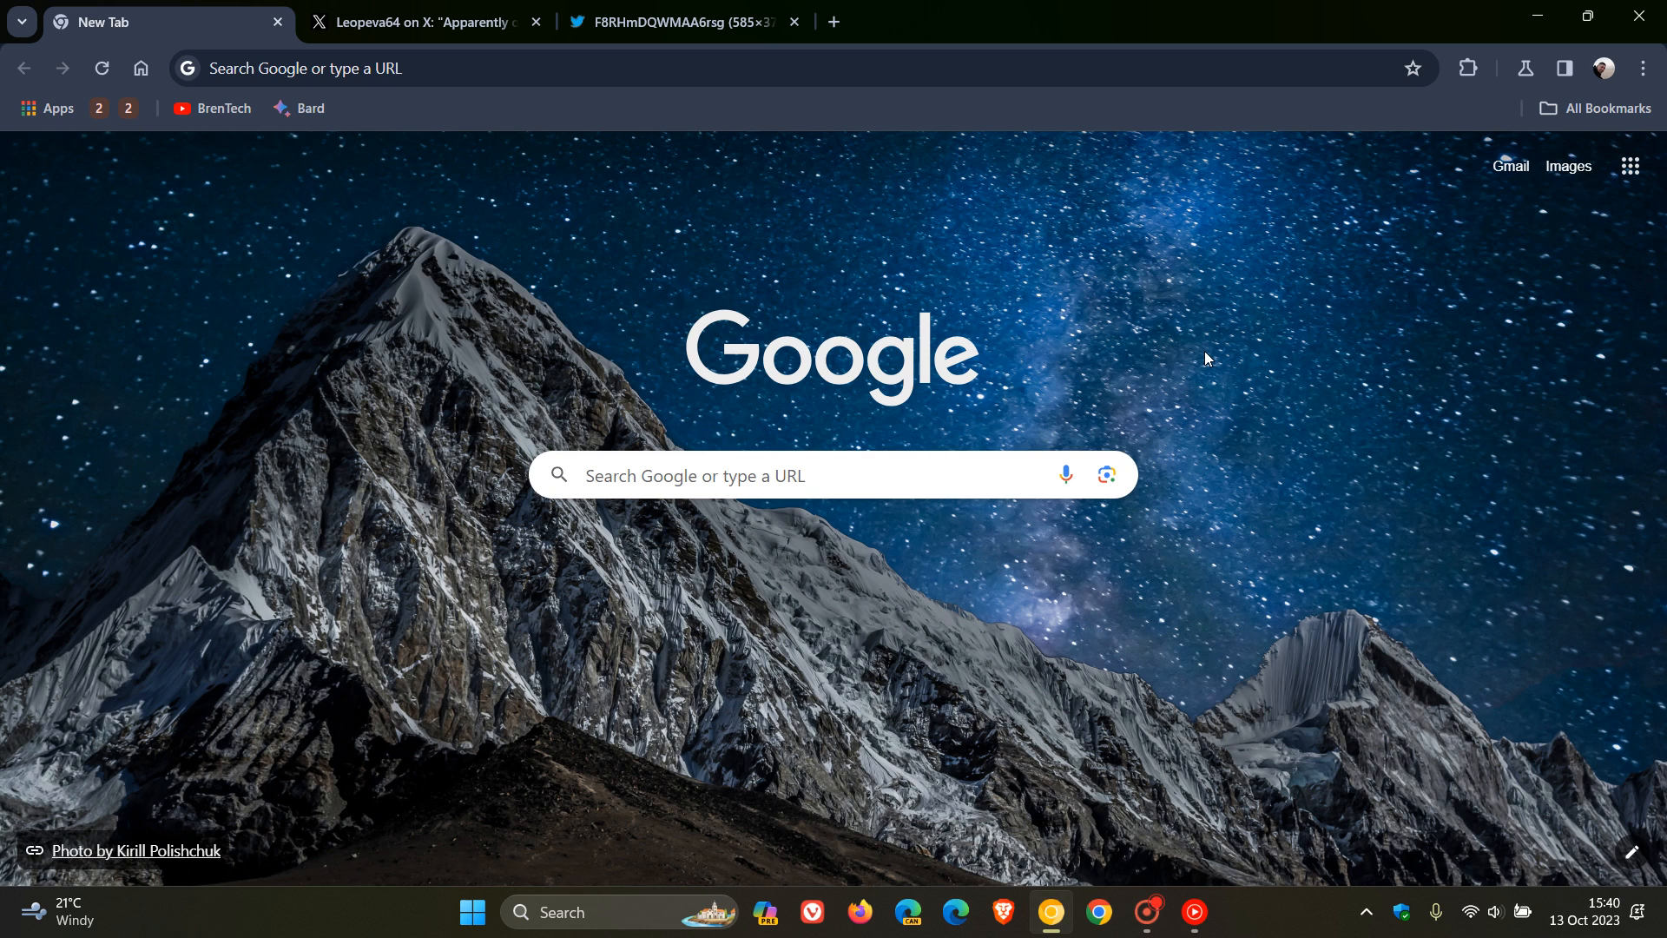
{"action": "left_click", "coordinate": [425, 21]}
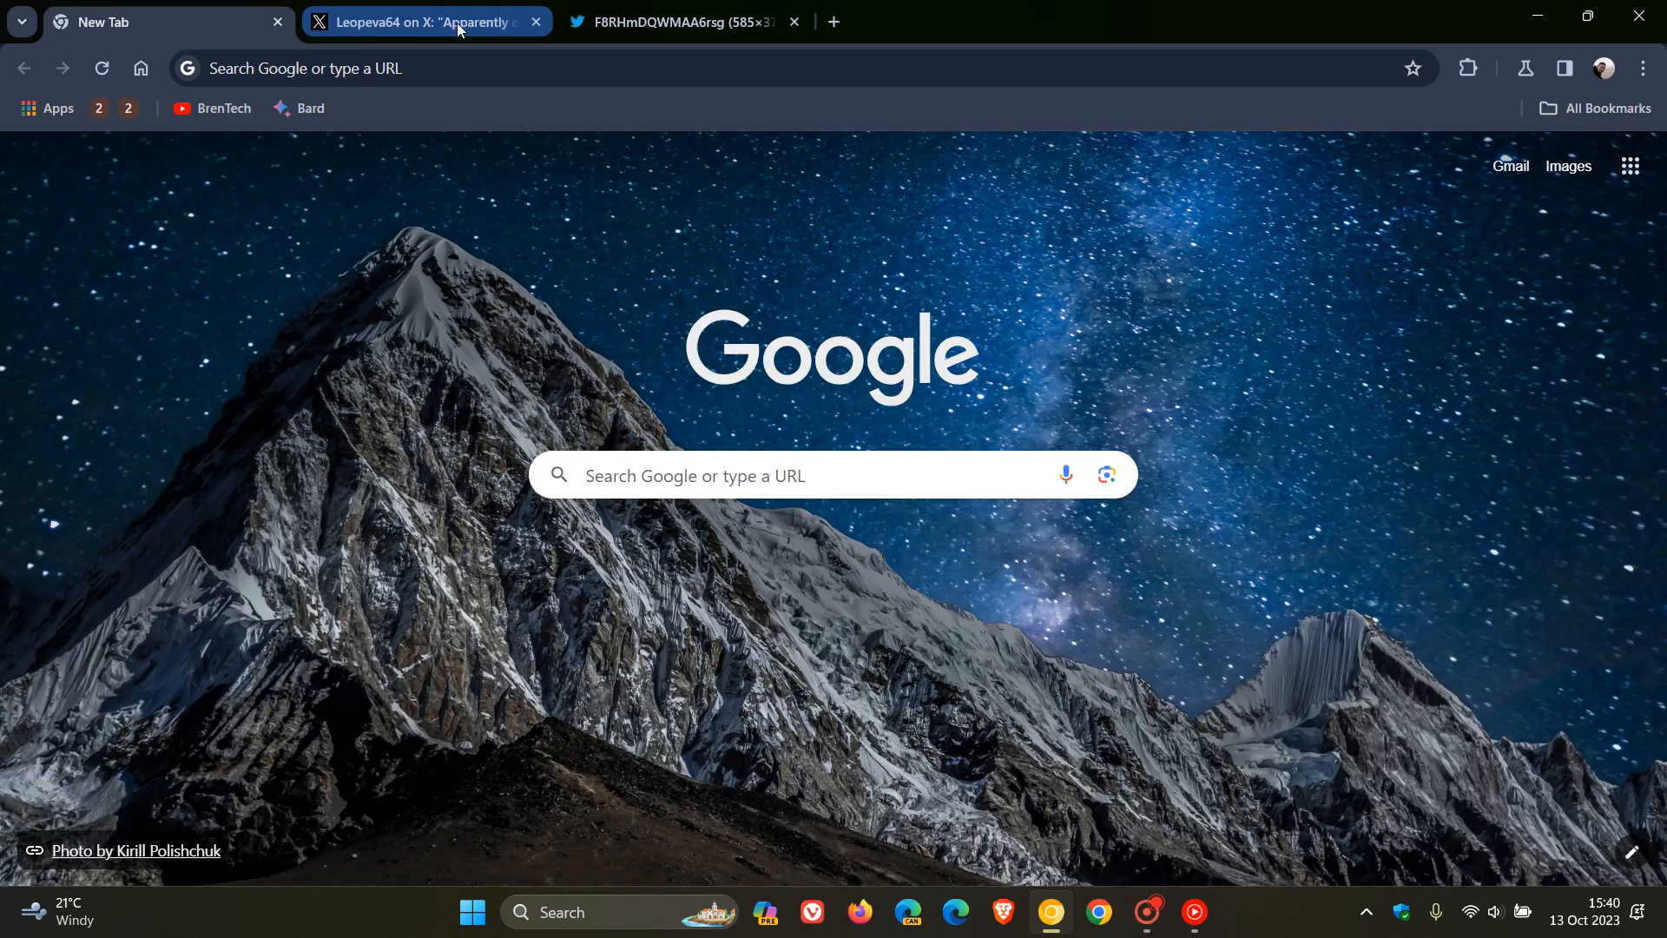
{"action": "left_click", "coordinate": [425, 21]}
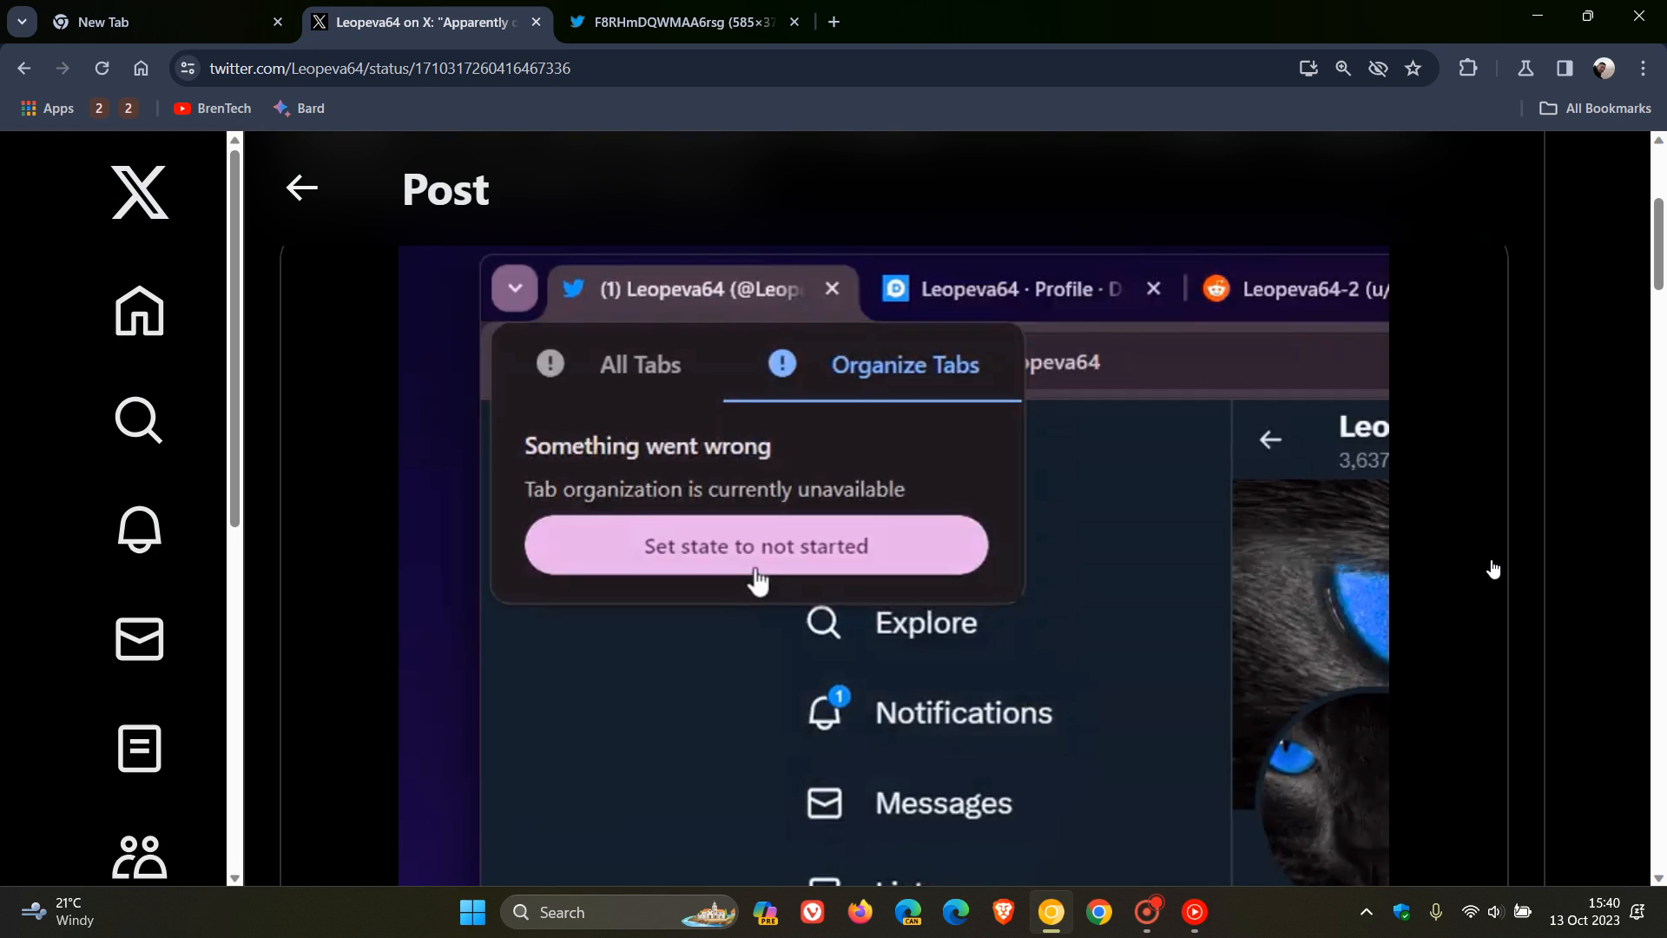
Advance through the post's screenshots to the 'Tab organization found' image with three suggested tabs
{"action": "left_click", "coordinate": [755, 547]}
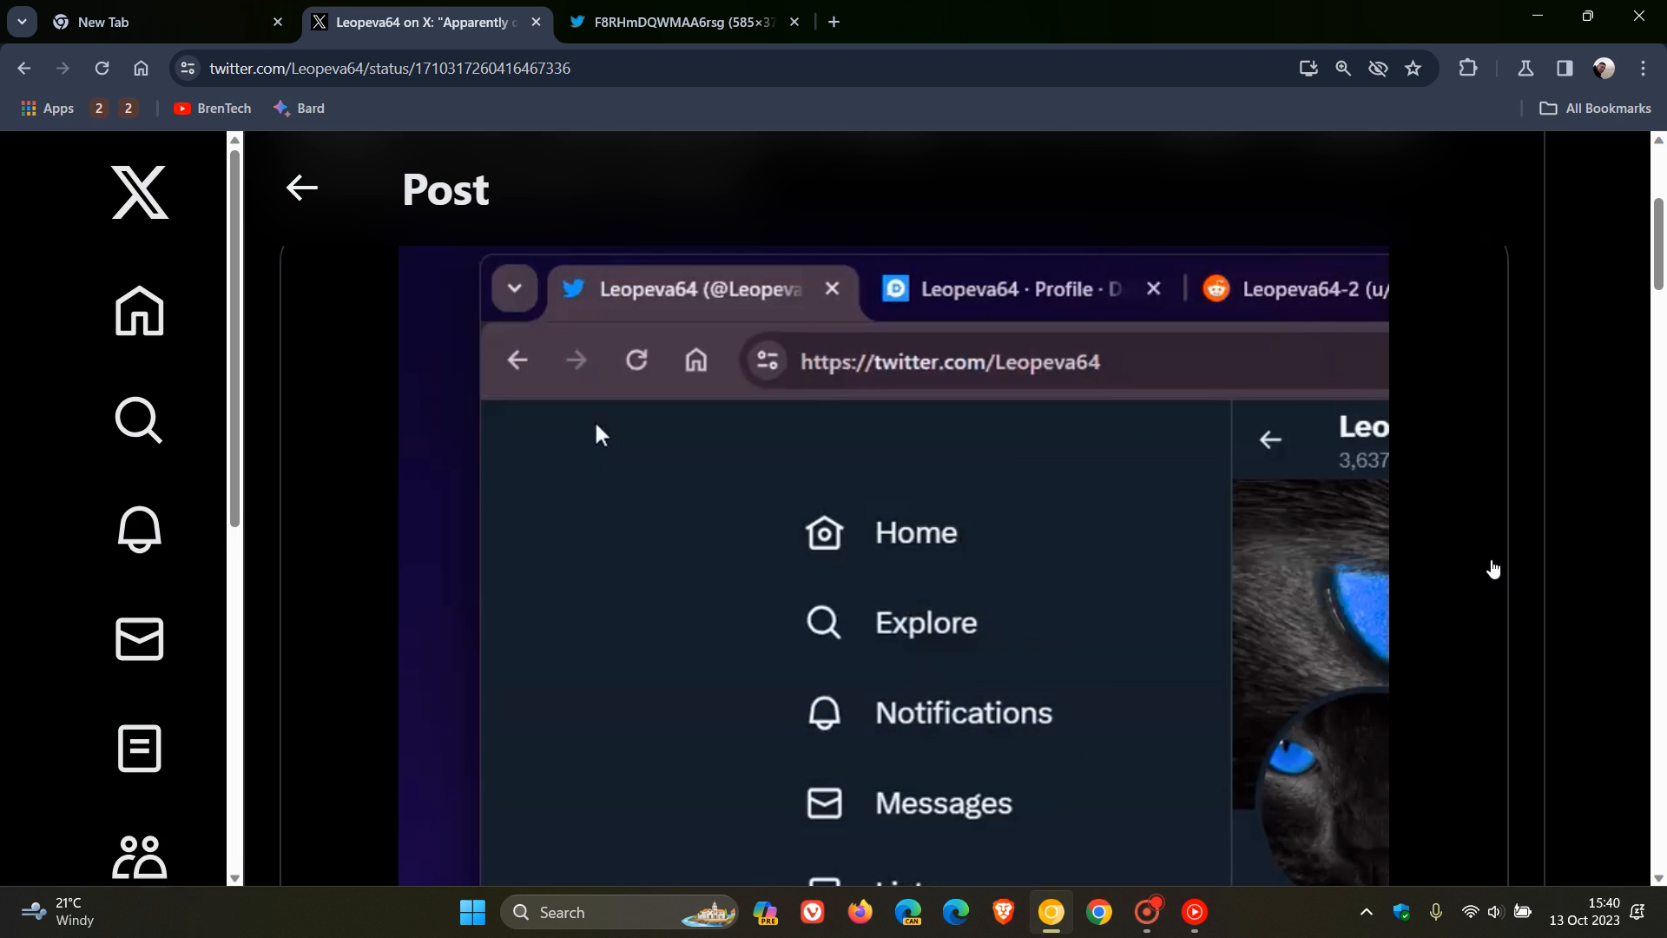
{"action": "mouse_move", "coordinate": [514, 288]}
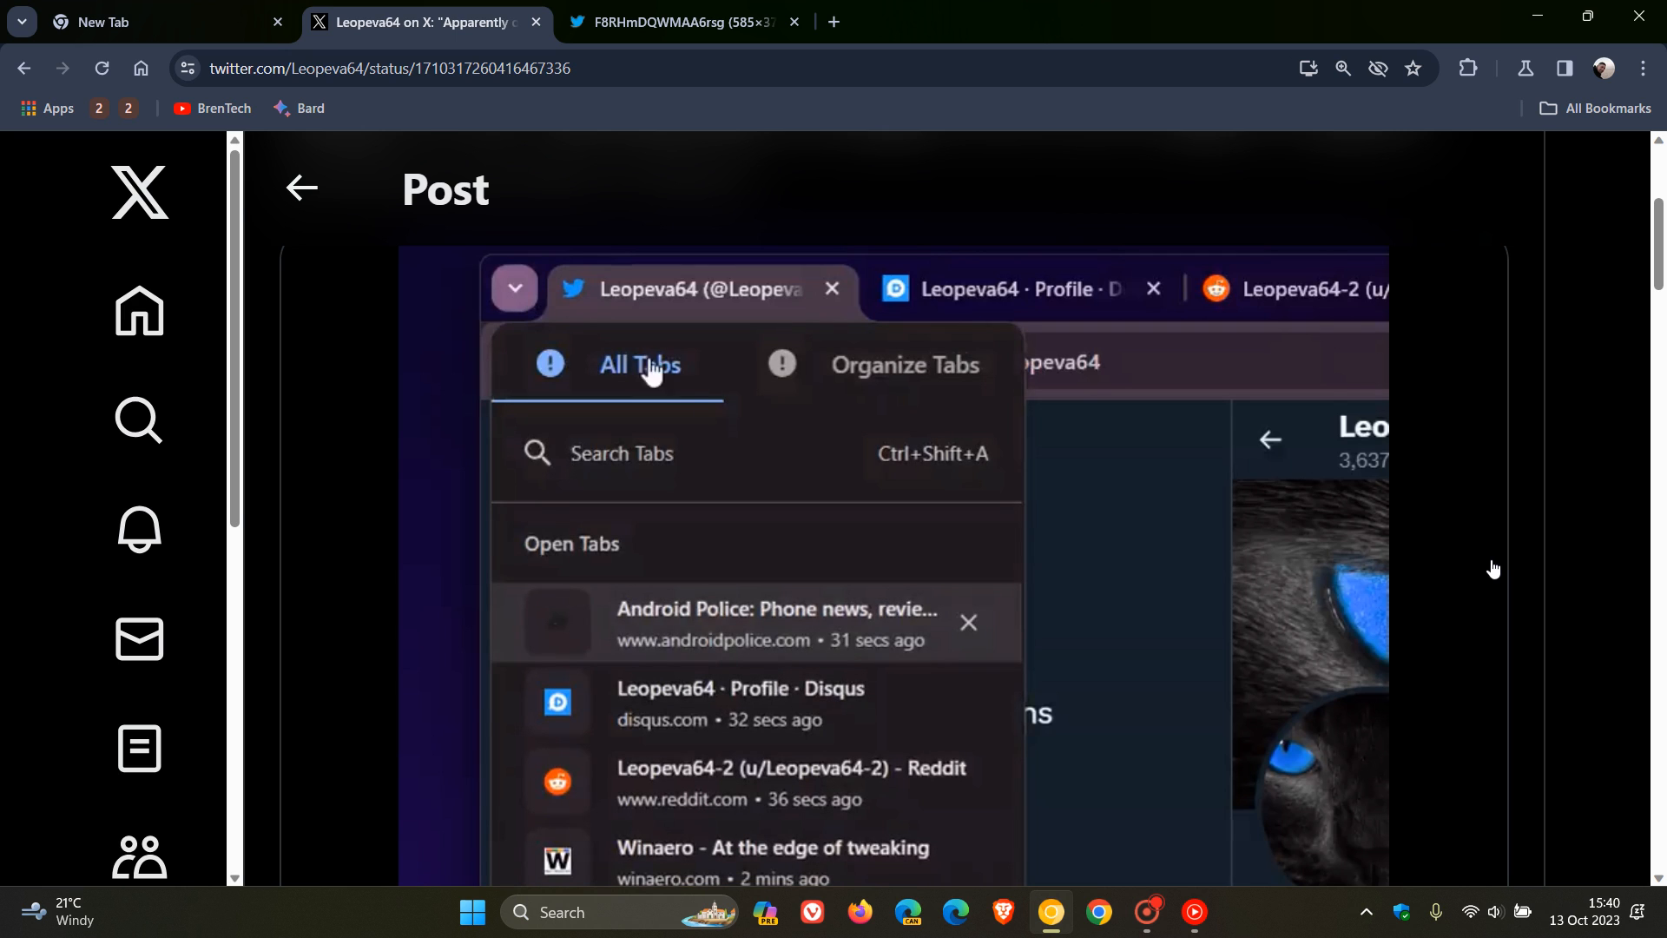
{"action": "left_click", "coordinate": [902, 362]}
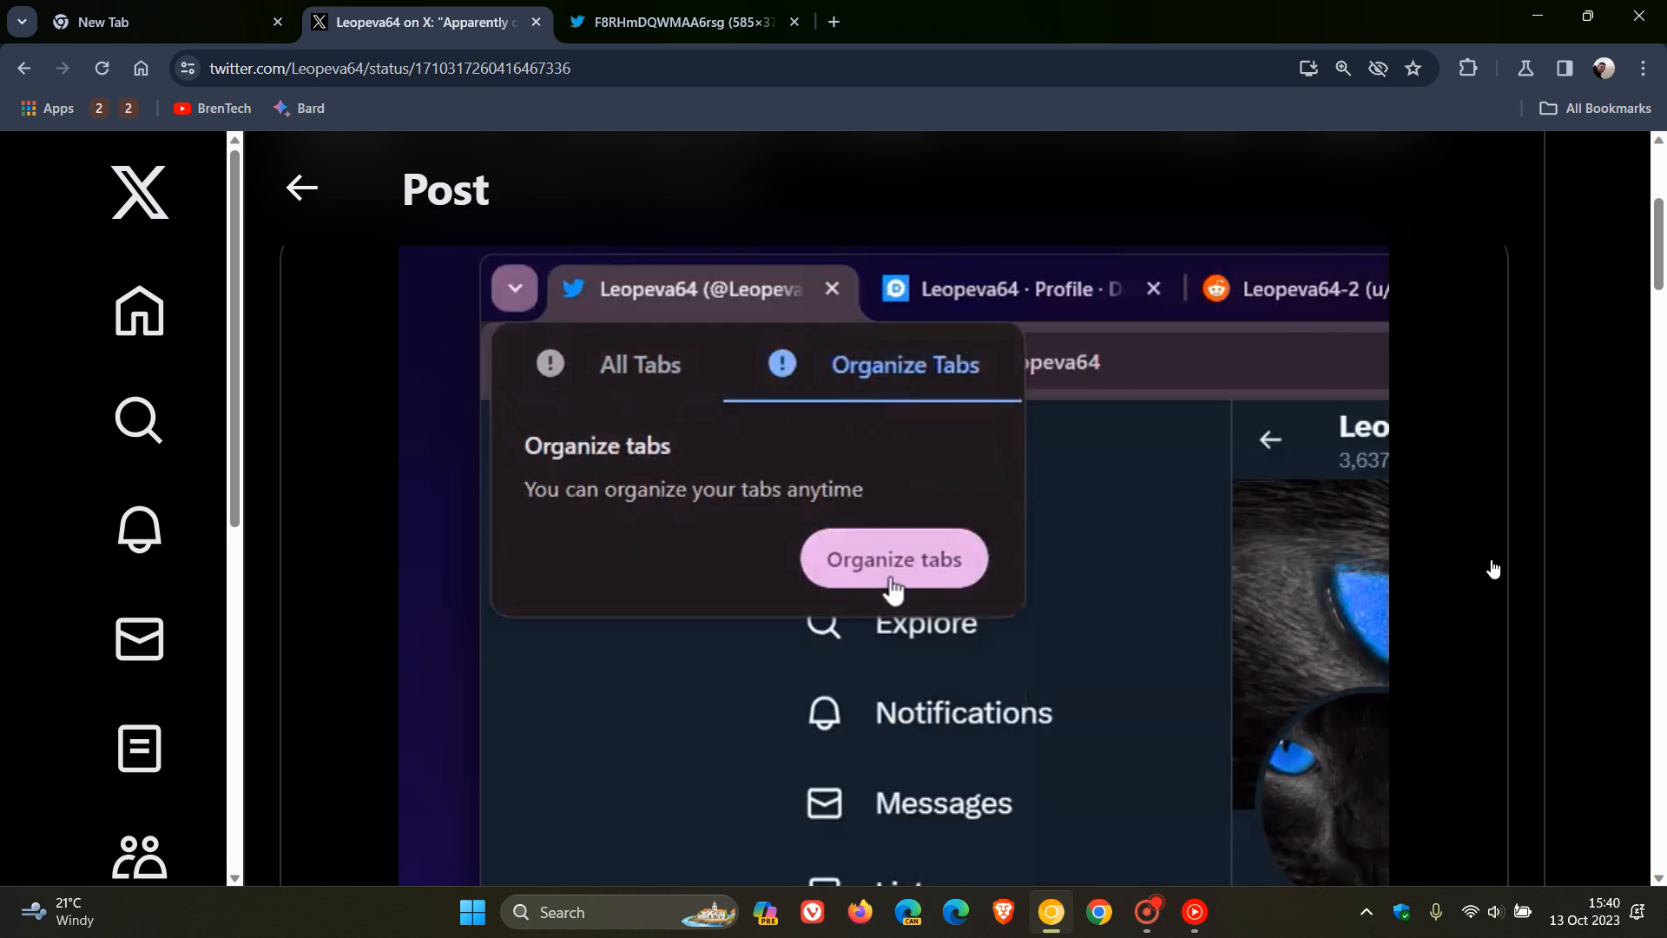
{"action": "left_click", "coordinate": [892, 559]}
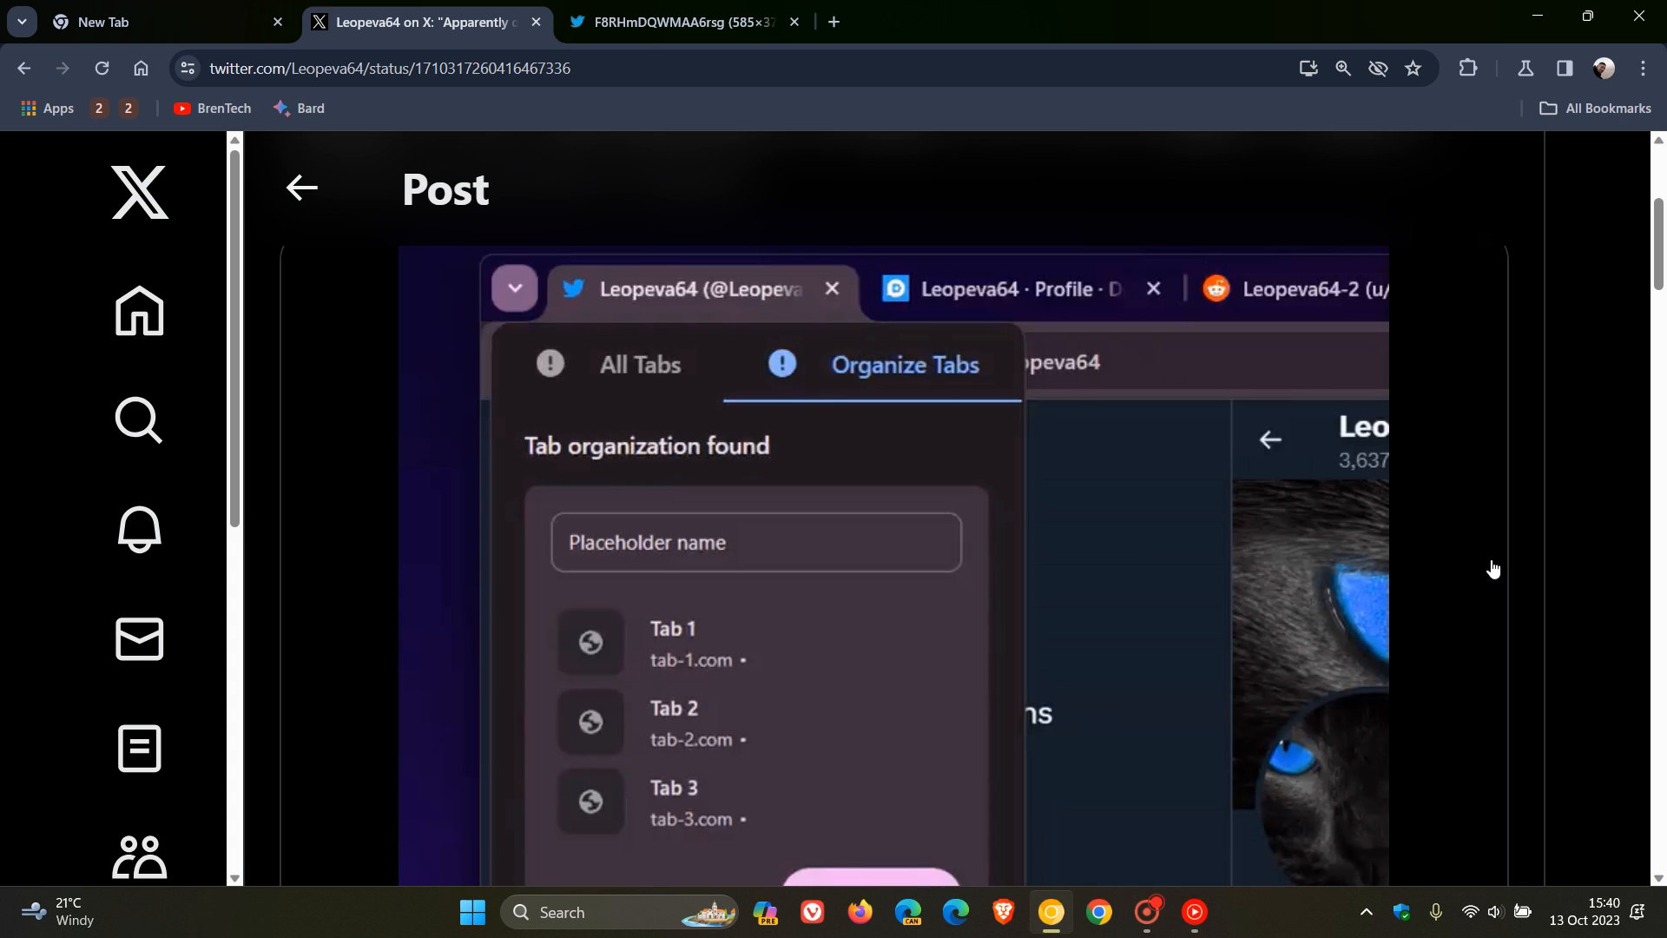
{"action": "mouse_move", "coordinate": [934, 799]}
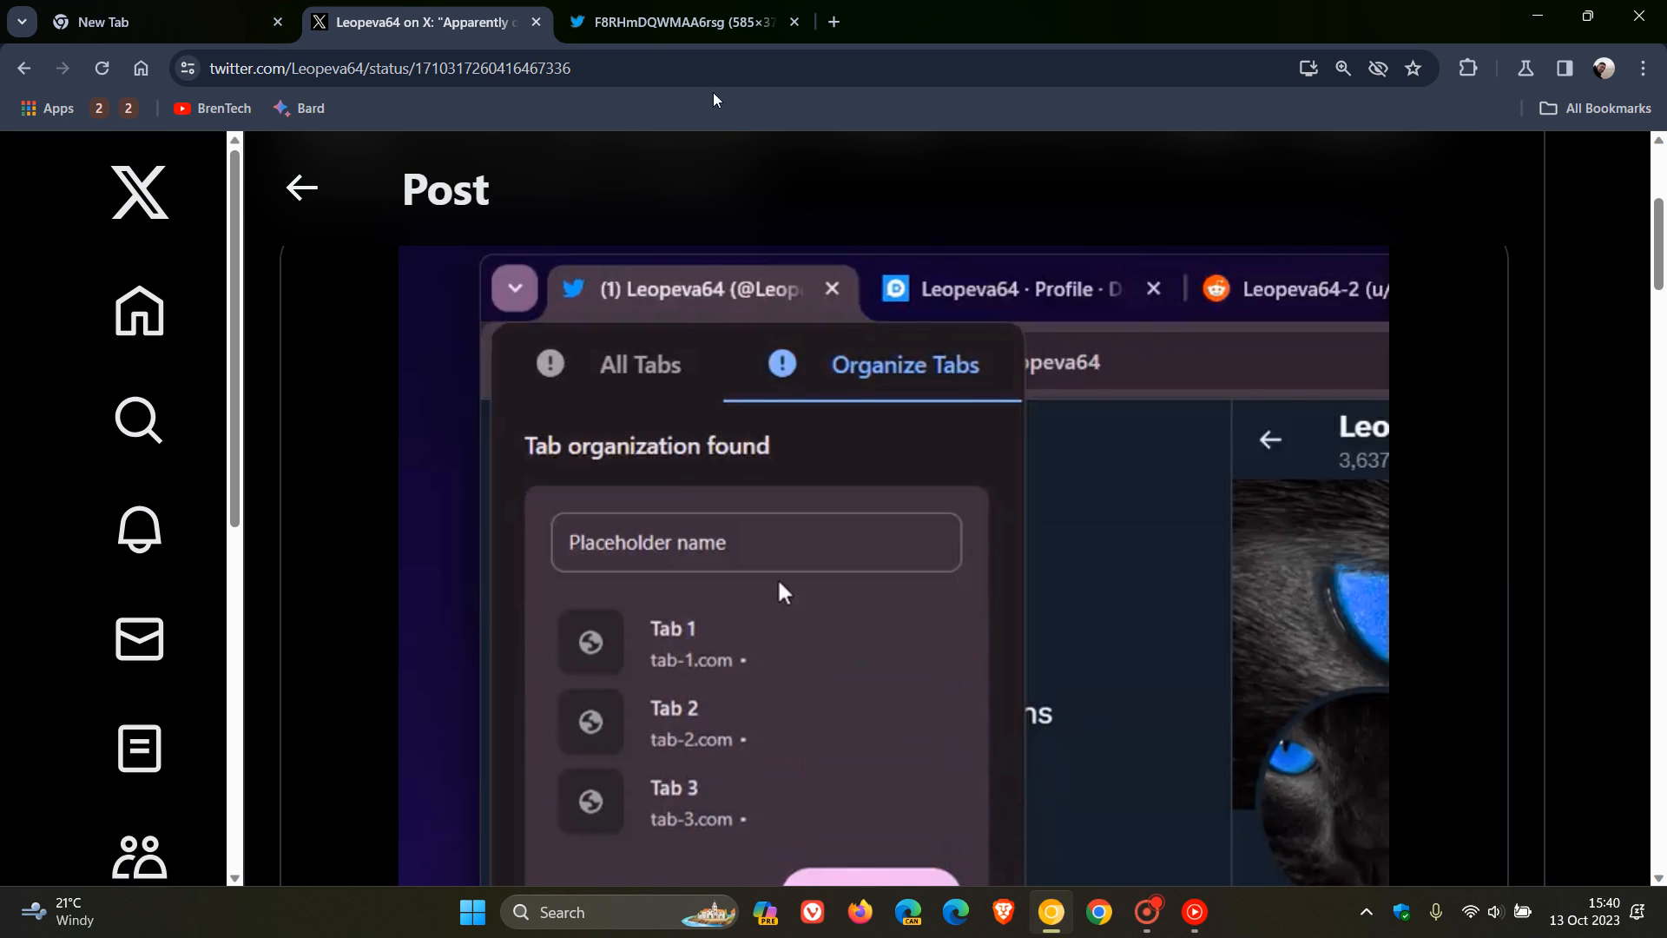
View the 'Organize tabs?' chip screenshot in the pbs.twimg.com tab, then return to the New Tab page
{"action": "left_click", "coordinate": [681, 21]}
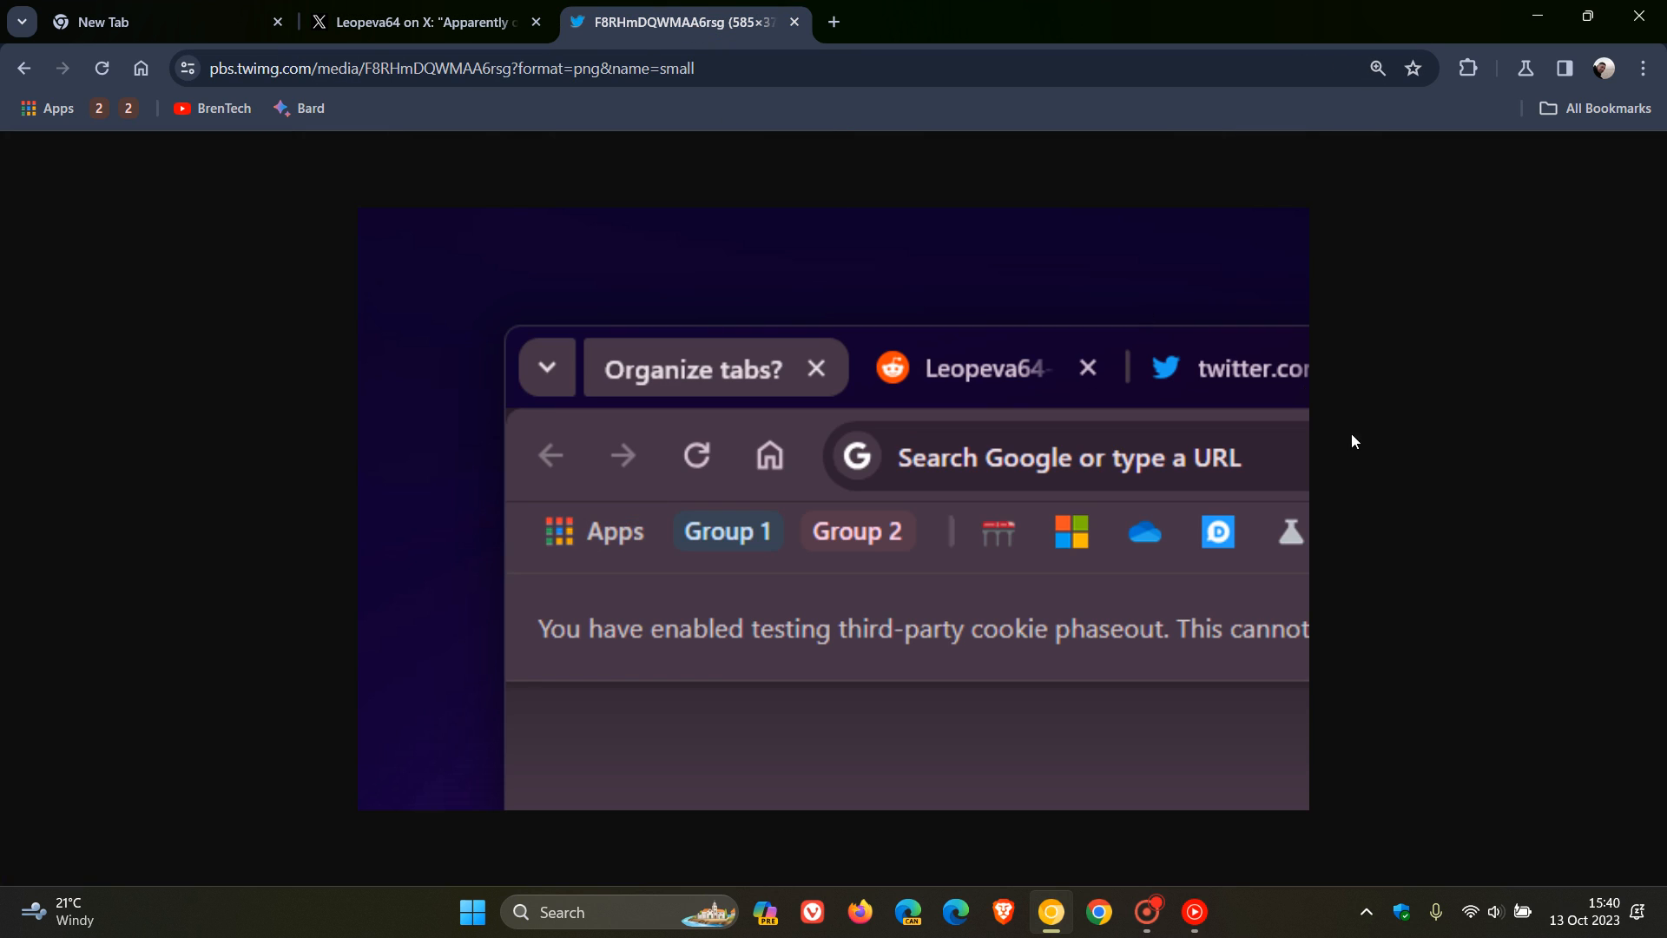
{"action": "mouse_move", "coordinate": [1370, 434]}
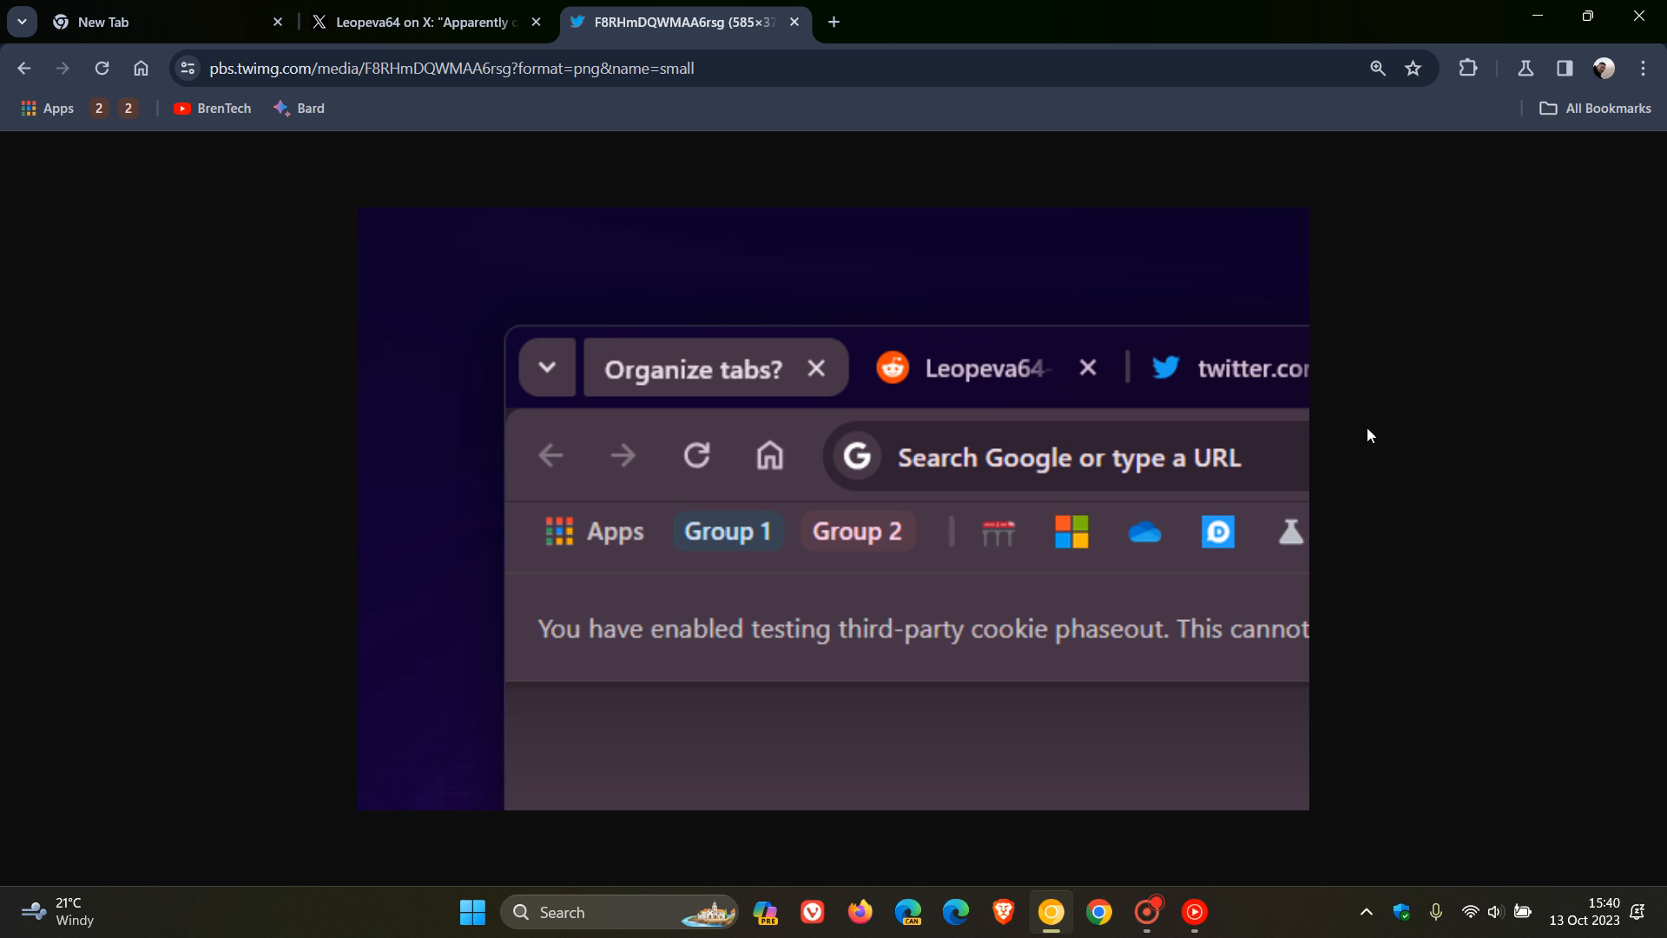
{"action": "mouse_move", "coordinate": [1342, 539]}
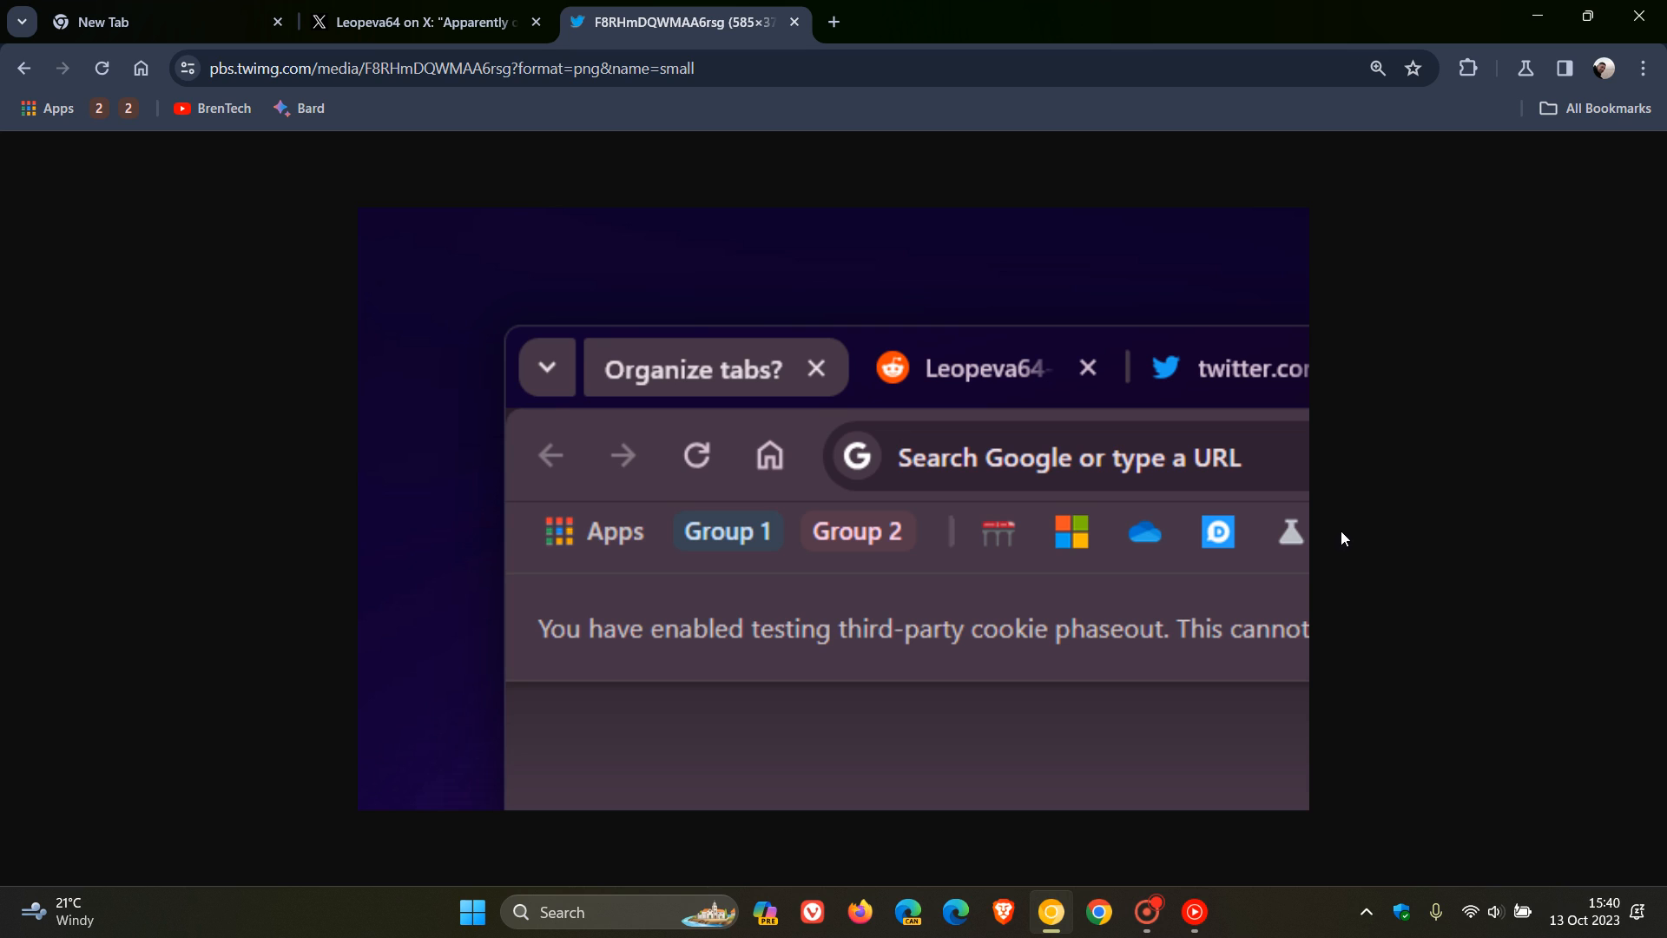
{"action": "mouse_move", "coordinate": [751, 371]}
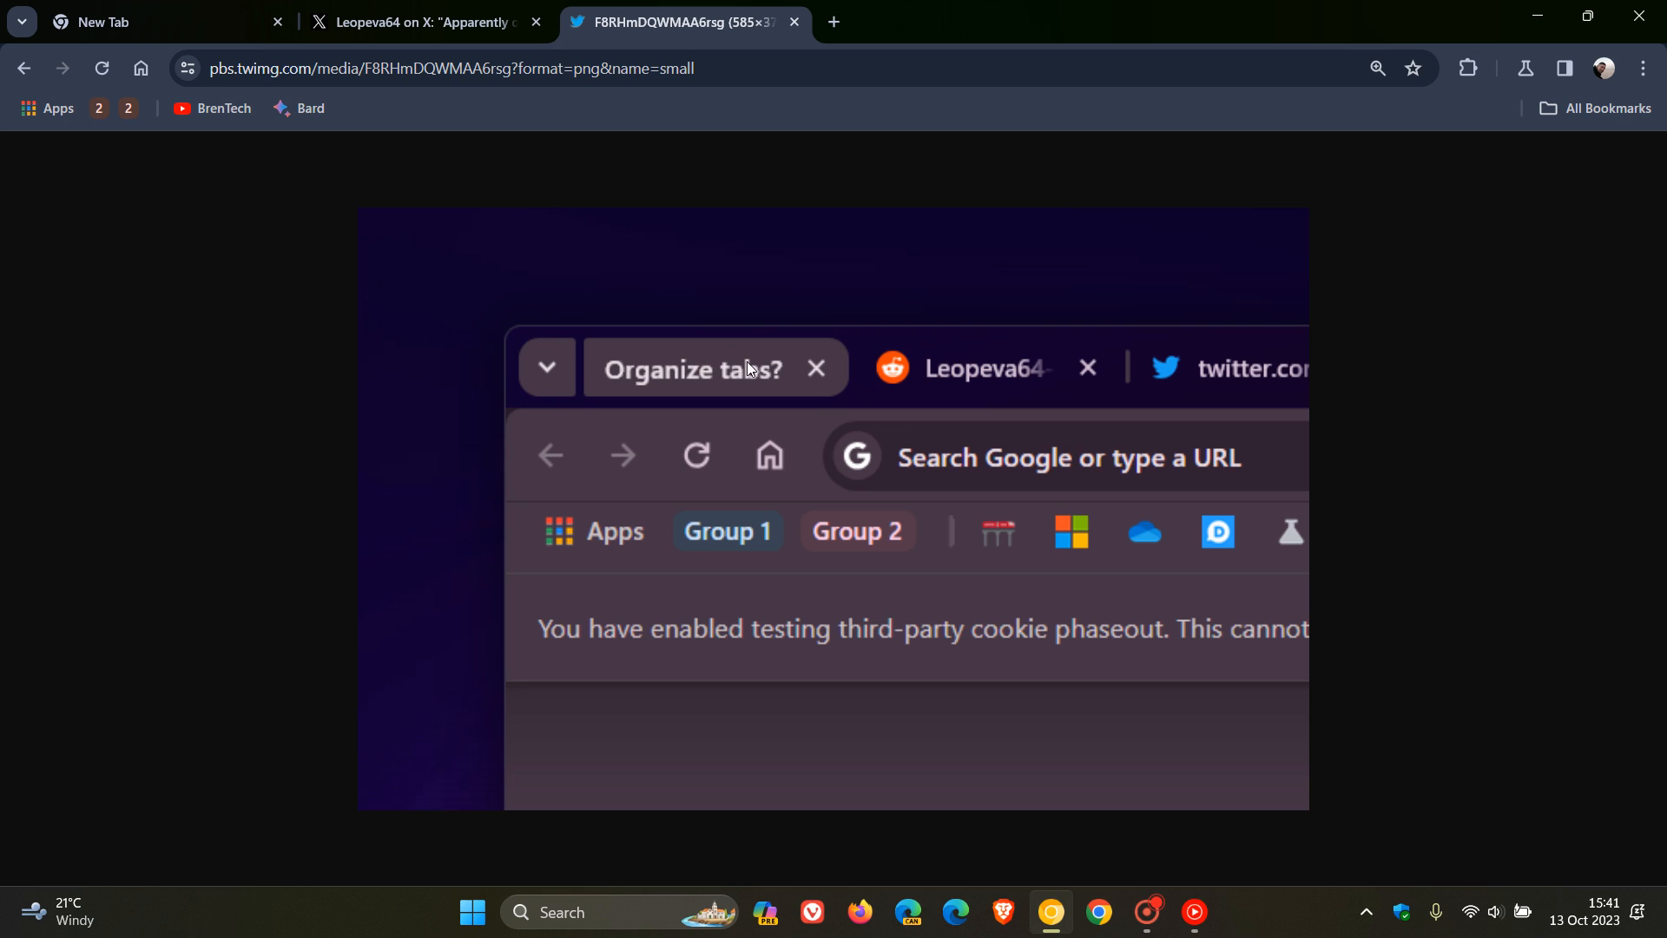
{"action": "mouse_move", "coordinate": [759, 375]}
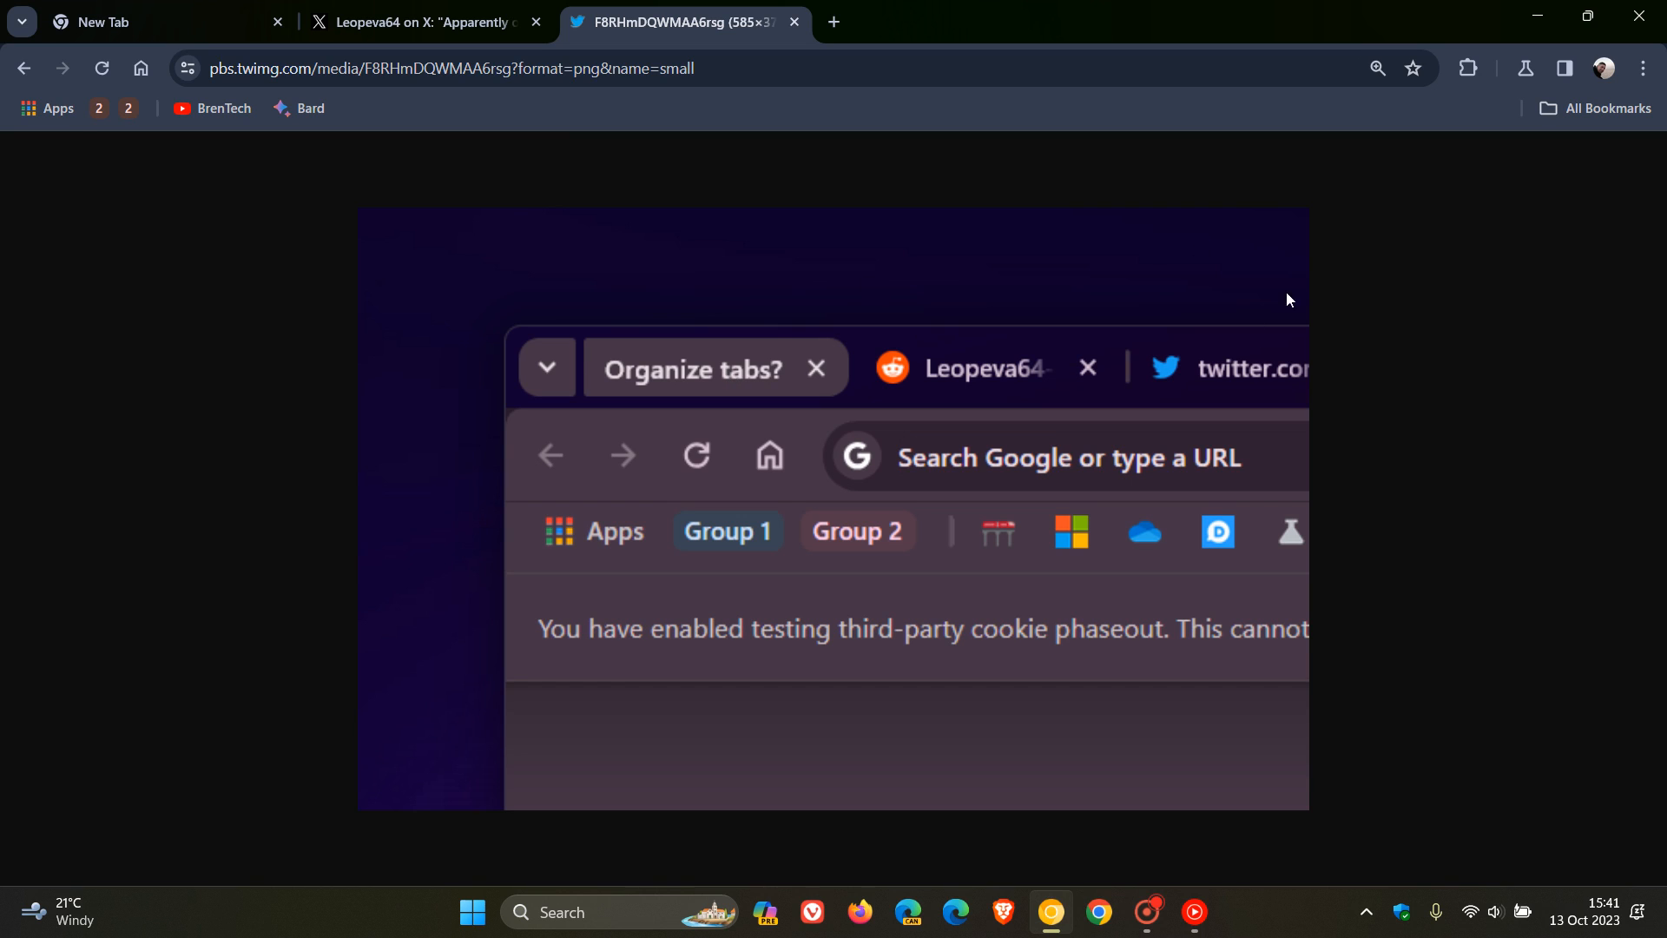
{"action": "mouse_move", "coordinate": [760, 395]}
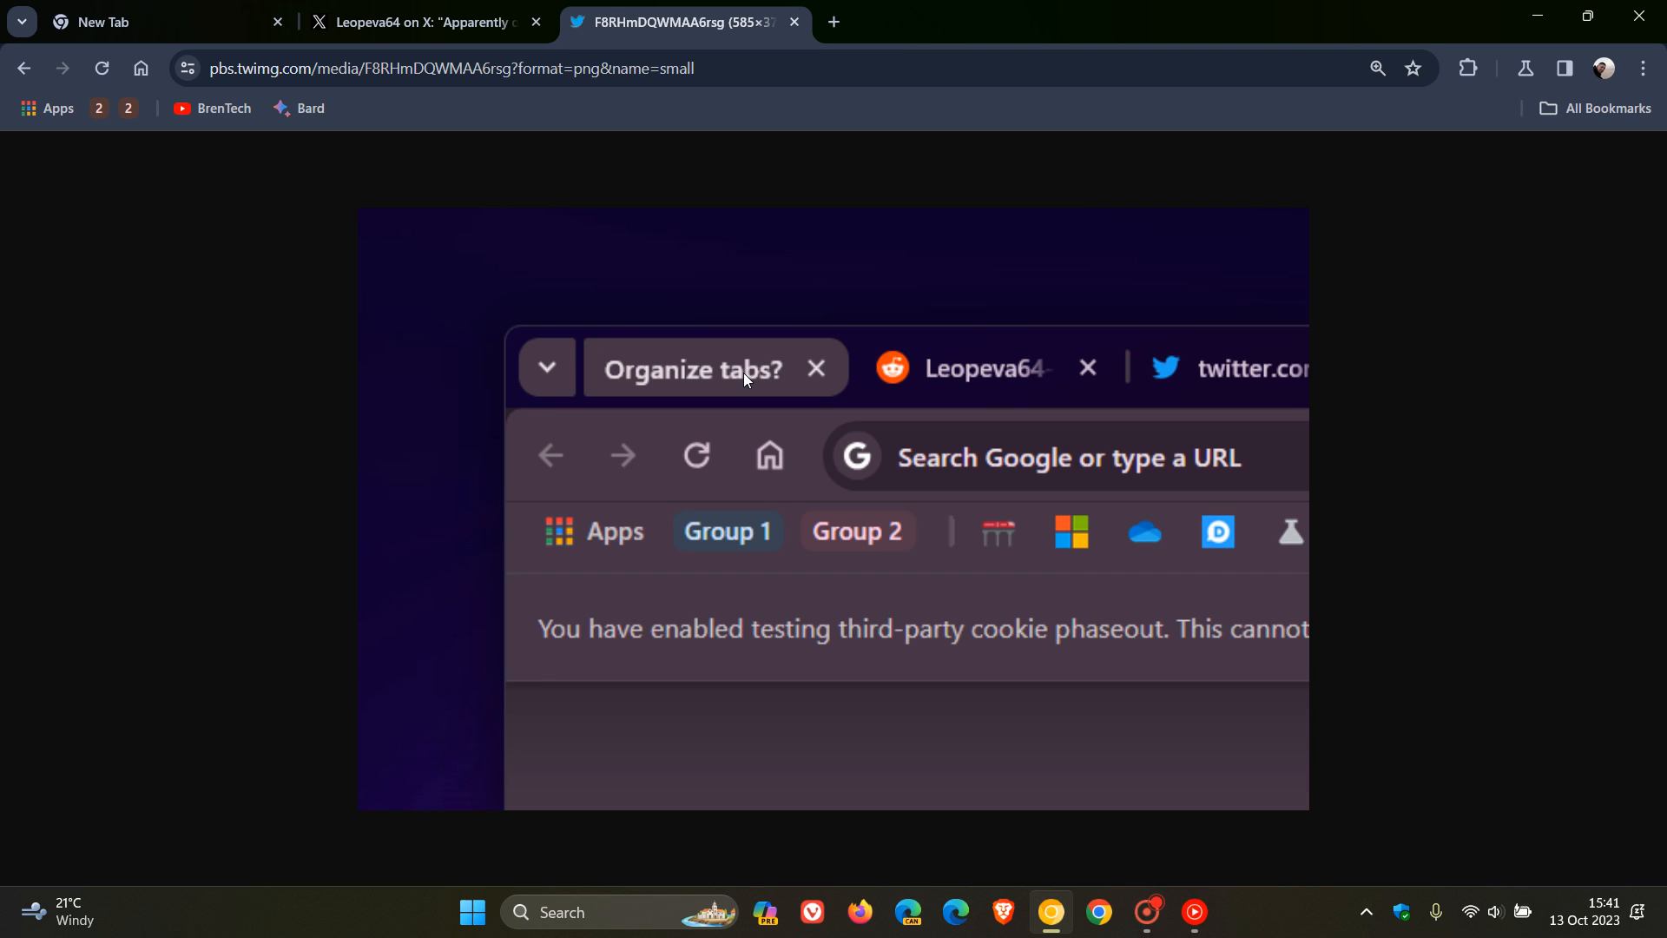
{"action": "mouse_move", "coordinate": [896, 427]}
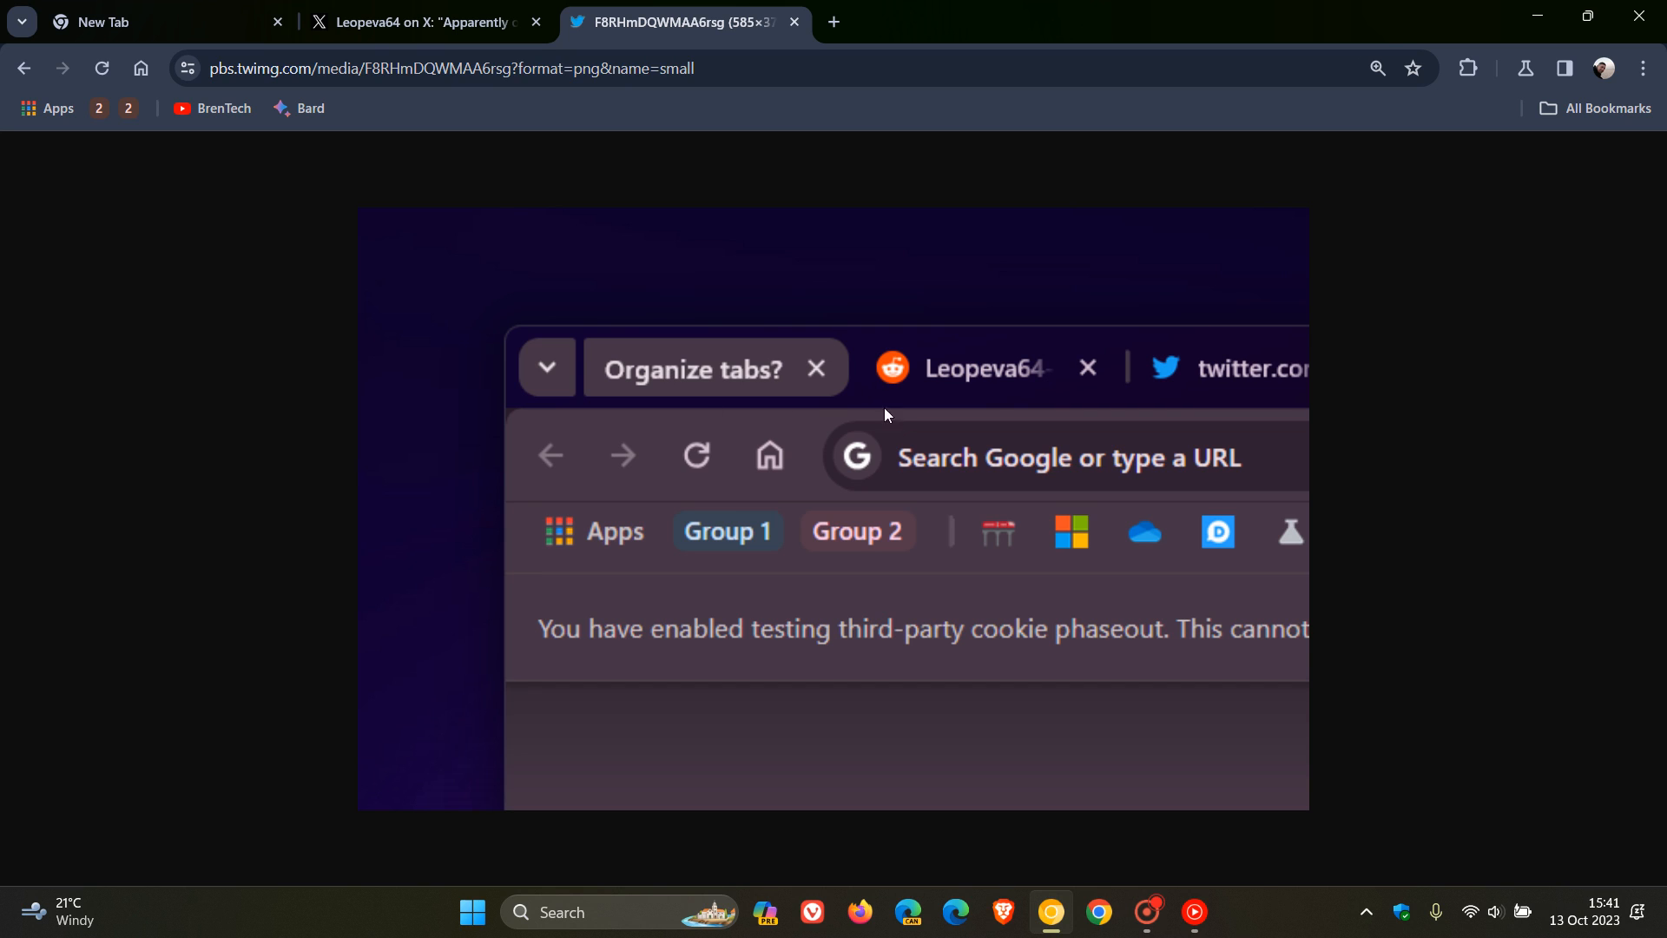
{"action": "mouse_move", "coordinate": [854, 462]}
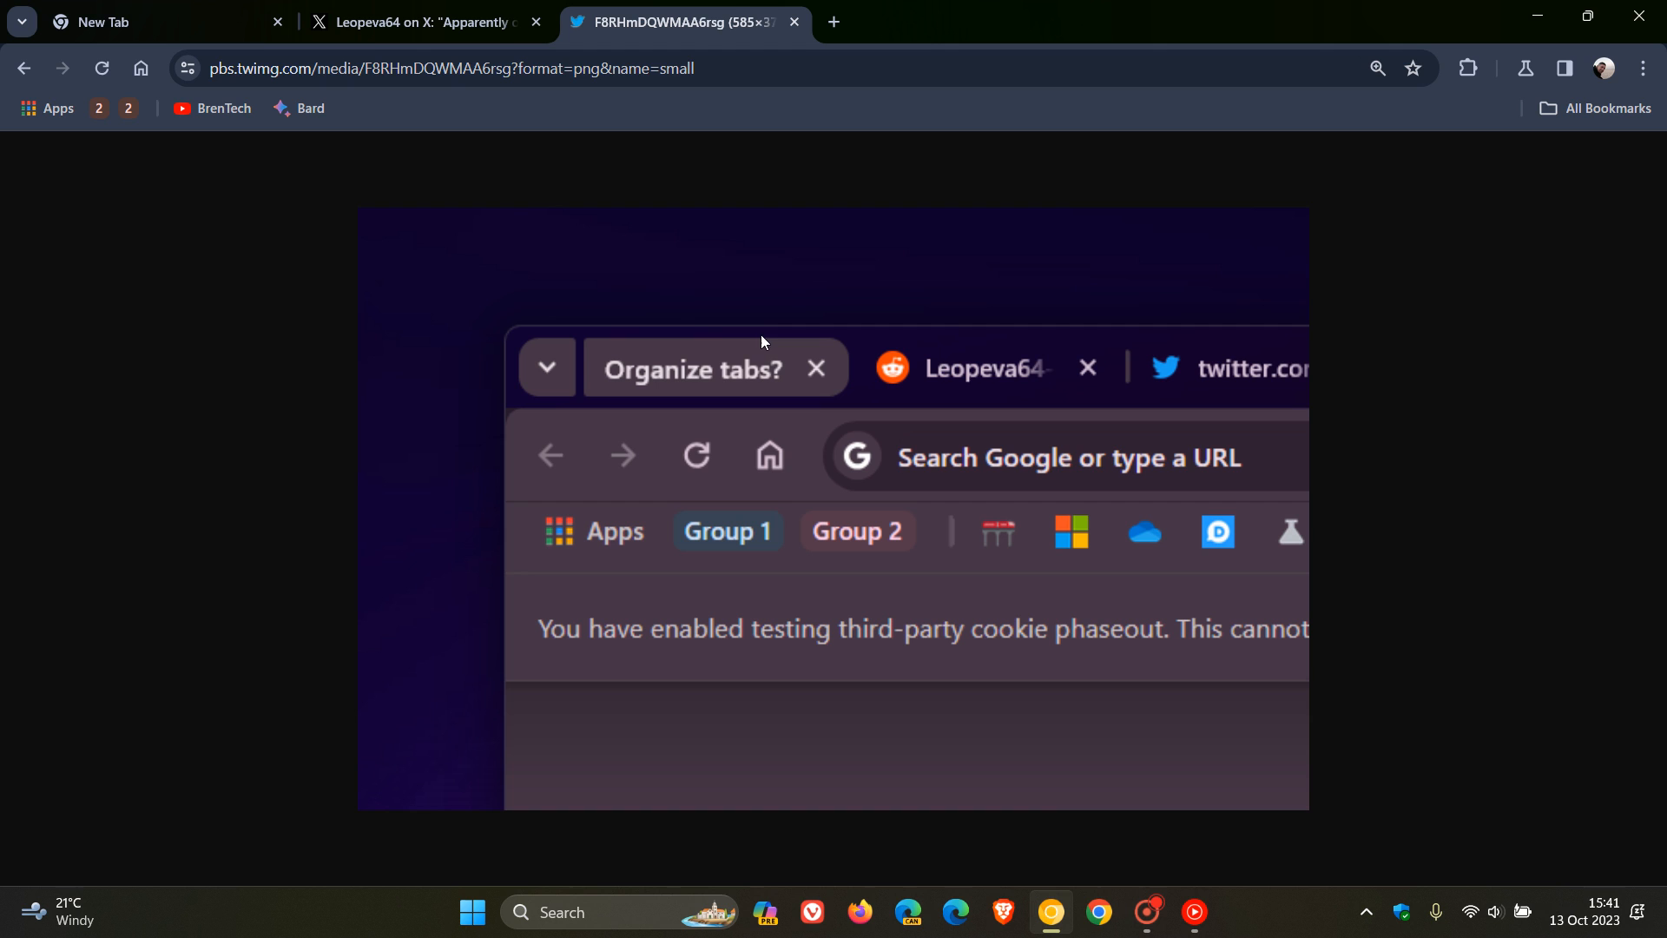
{"action": "left_click", "coordinate": [160, 21]}
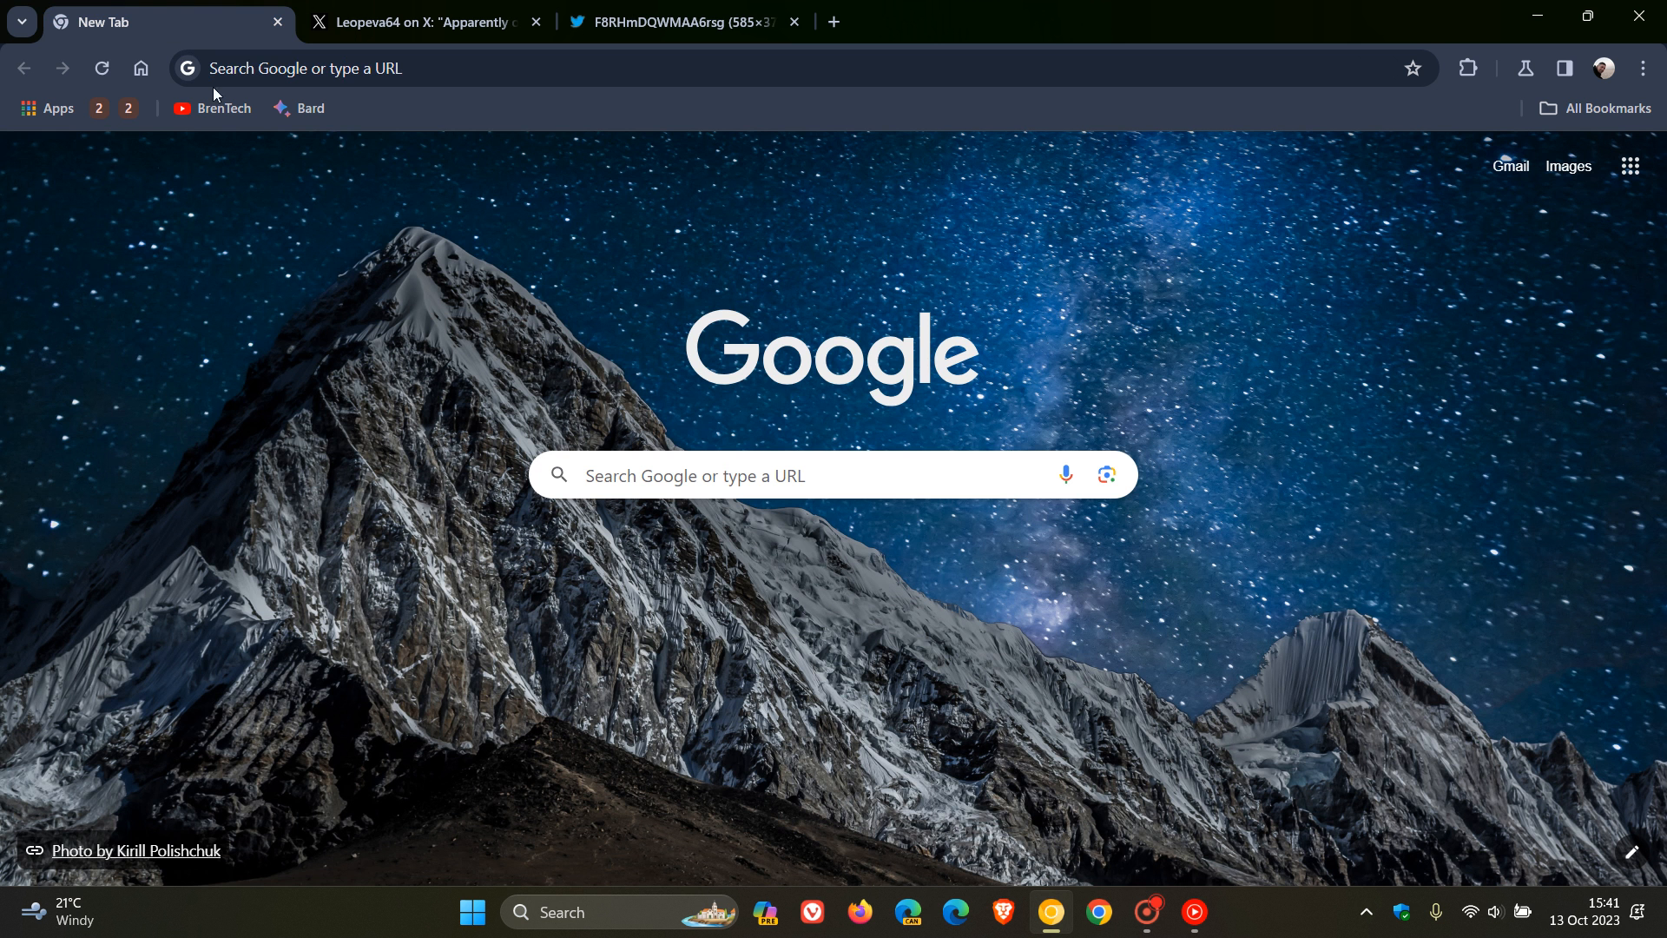
{"action": "mouse_move", "coordinate": [1145, 276]}
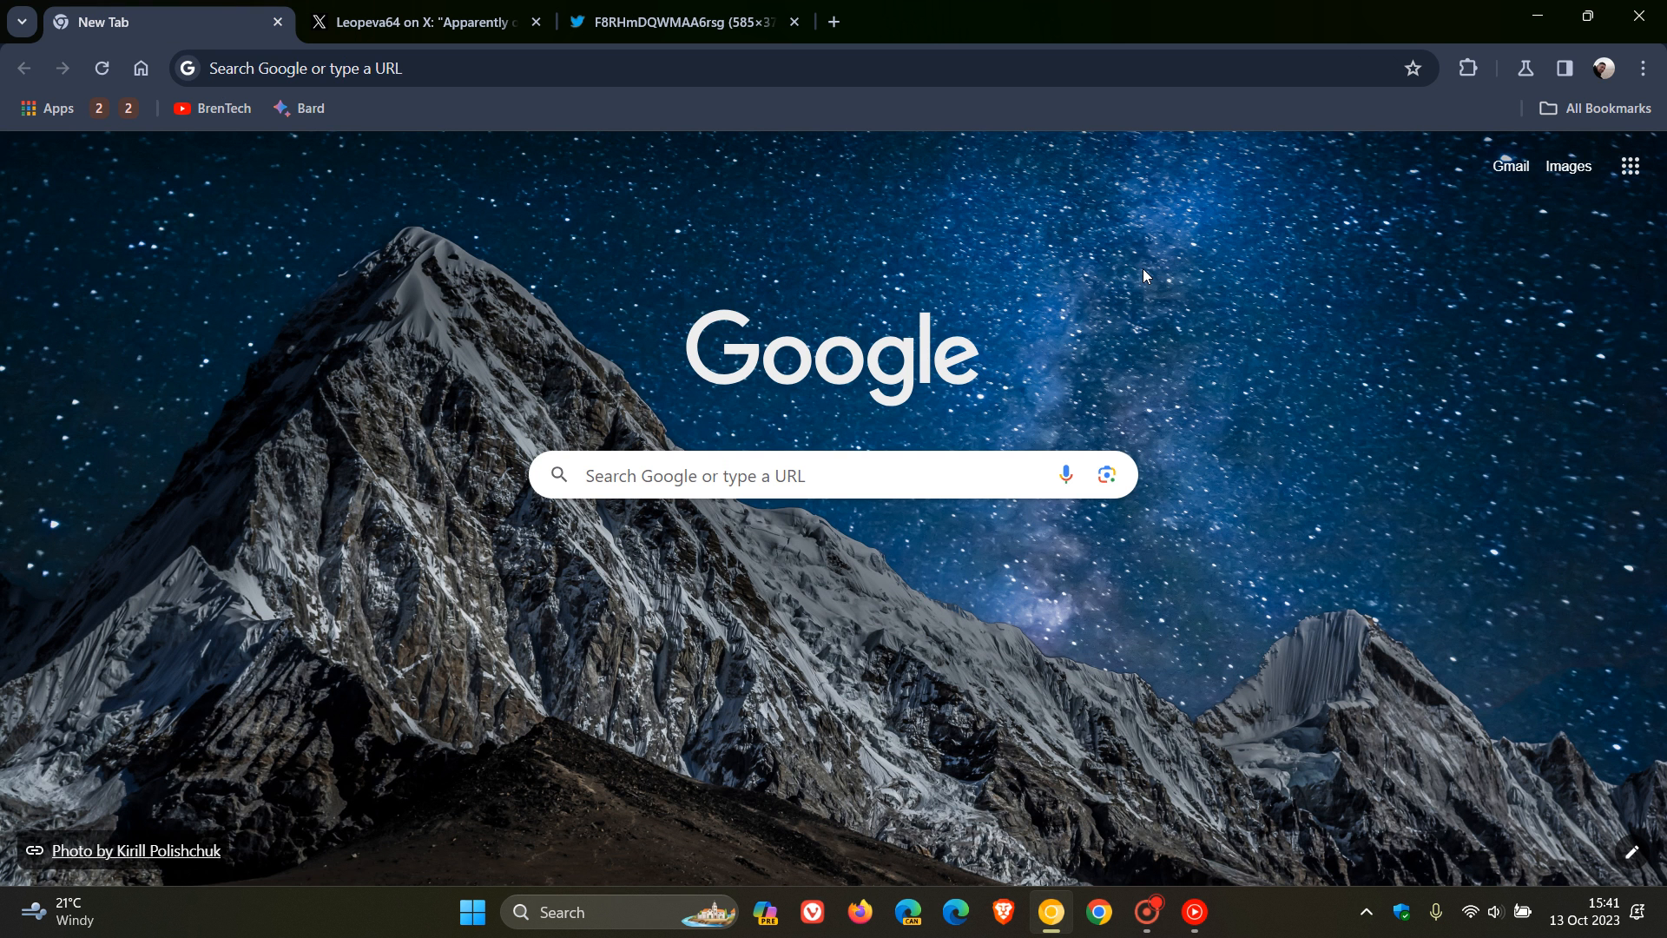